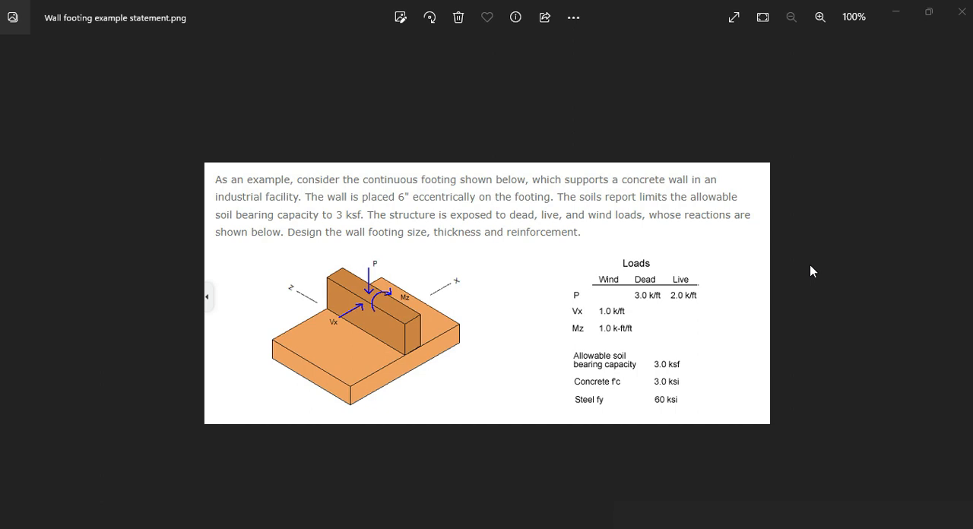
{"action": "mouse_move", "coordinate": [501, 313]}
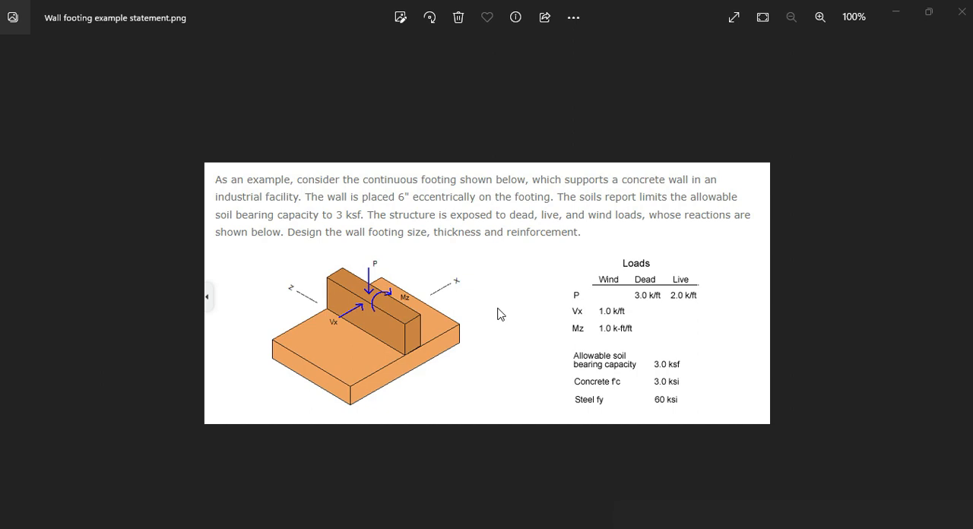
{"action": "mouse_move", "coordinate": [392, 258]}
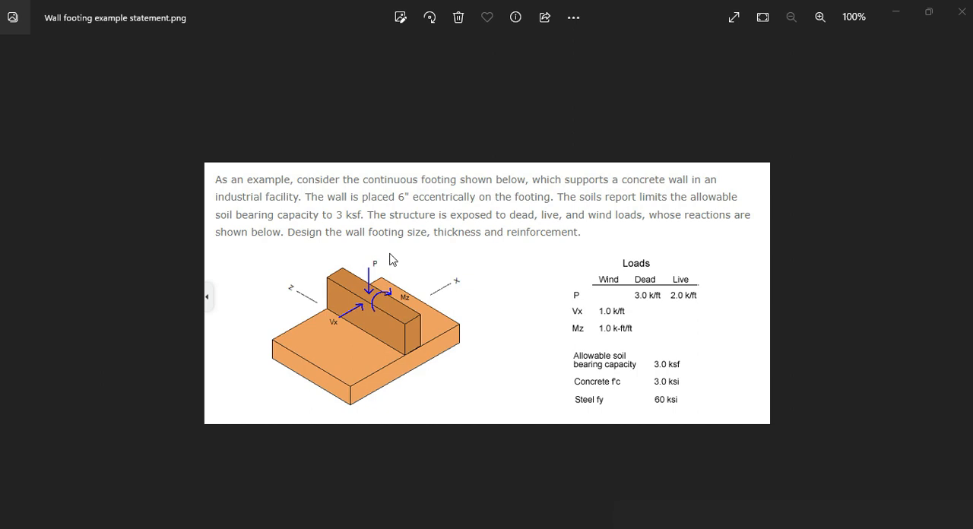
{"action": "mouse_move", "coordinate": [455, 274]}
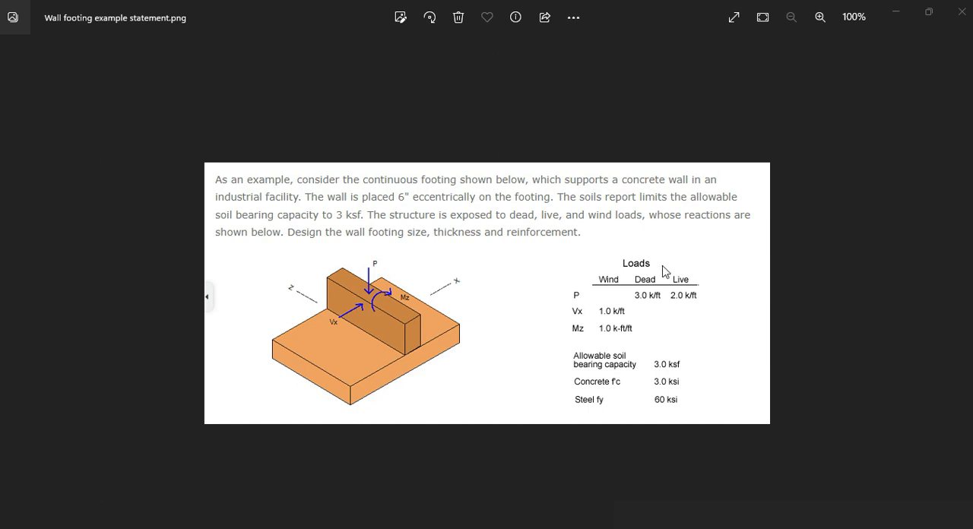
{"action": "mouse_move", "coordinate": [645, 311]}
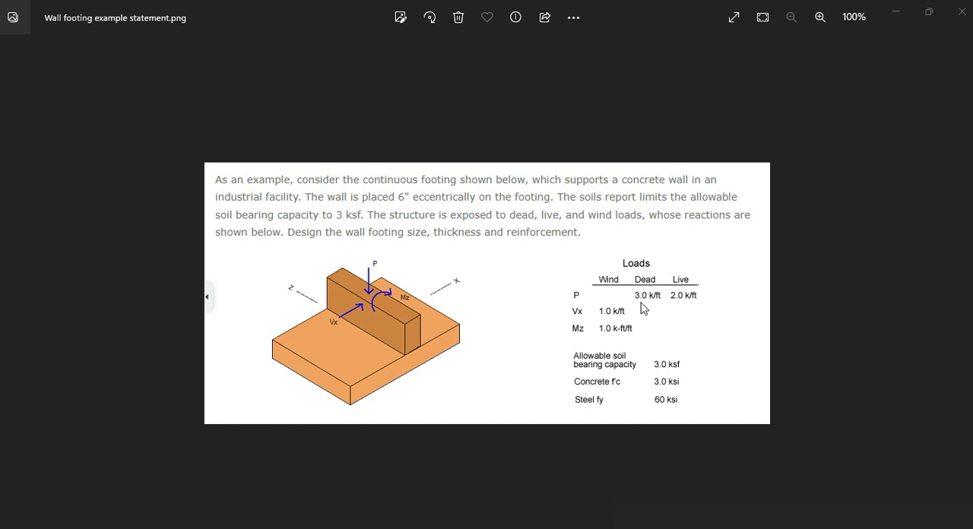
{"action": "mouse_move", "coordinate": [698, 301]}
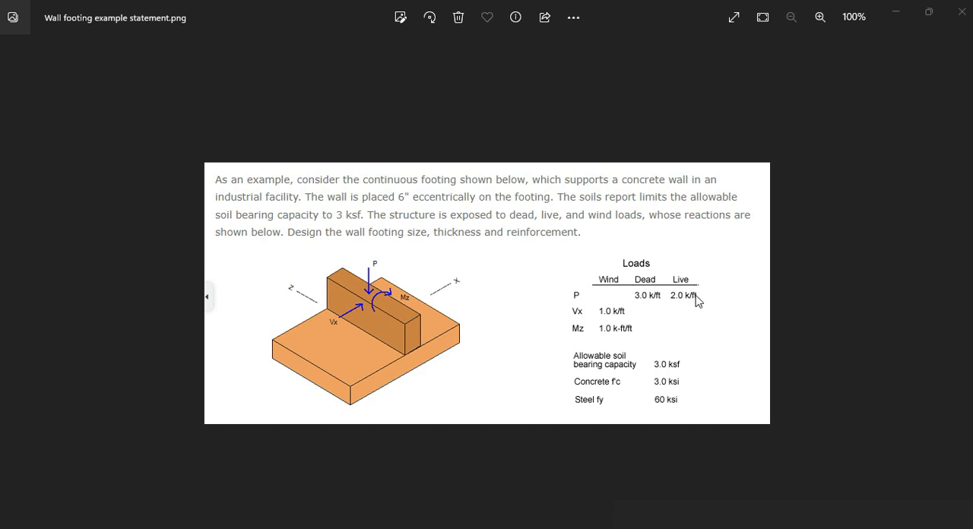
{"action": "mouse_move", "coordinate": [580, 304]}
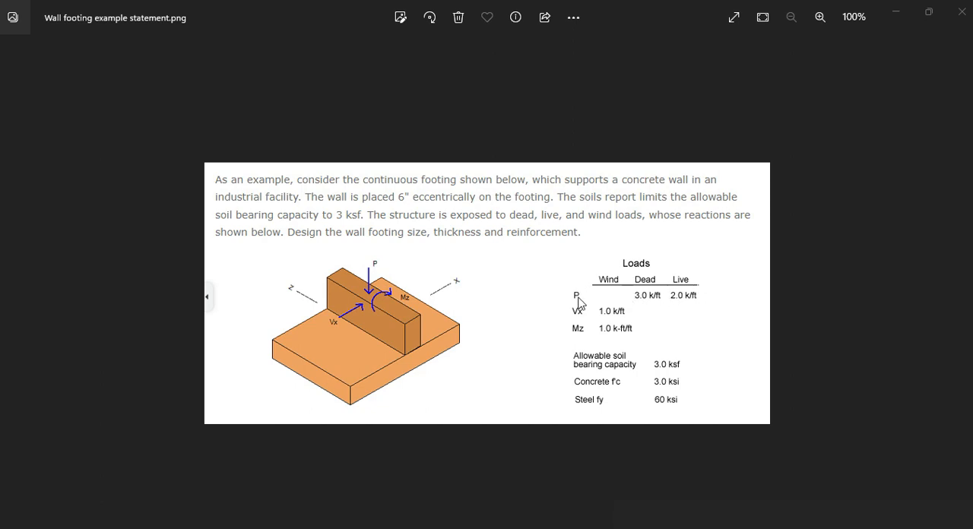
{"action": "mouse_move", "coordinate": [607, 317]}
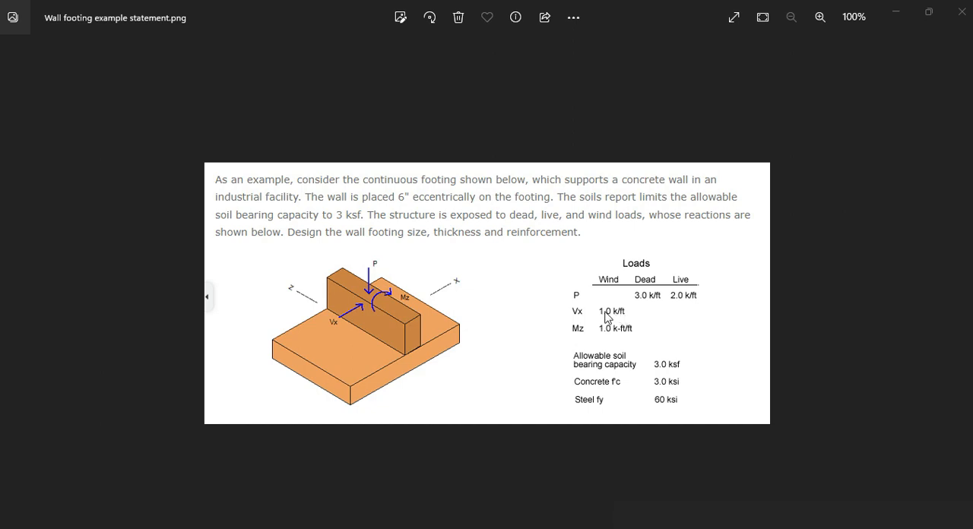
{"action": "mouse_move", "coordinate": [578, 333]}
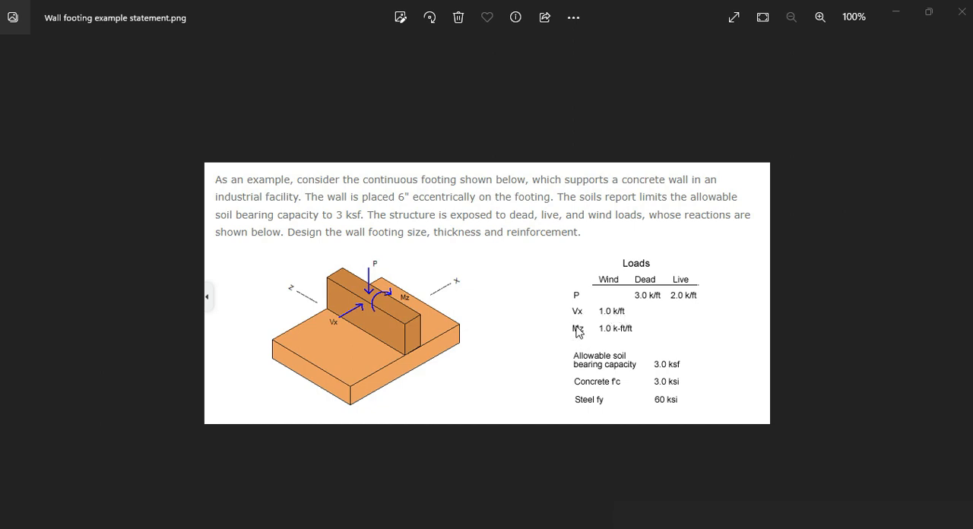
{"action": "mouse_move", "coordinate": [617, 341]}
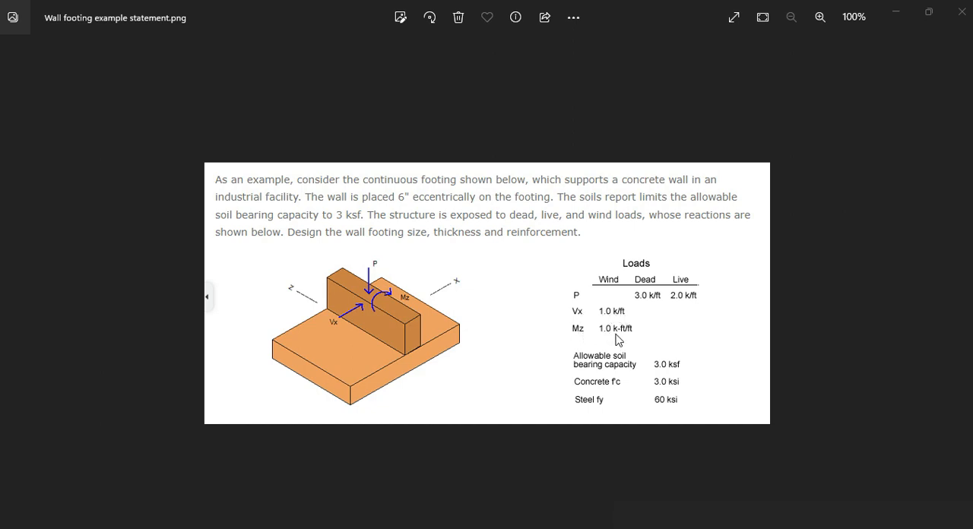
{"action": "mouse_move", "coordinate": [641, 371]}
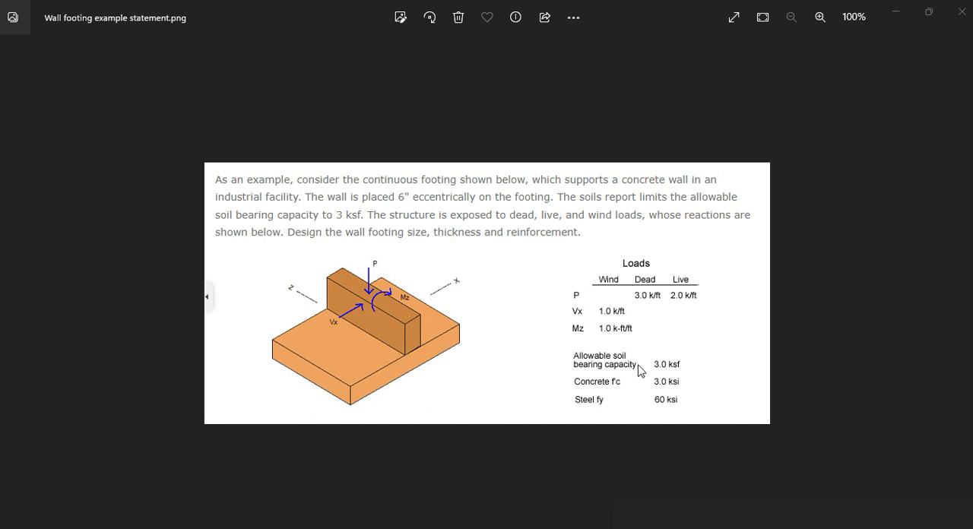
{"action": "mouse_move", "coordinate": [687, 377]}
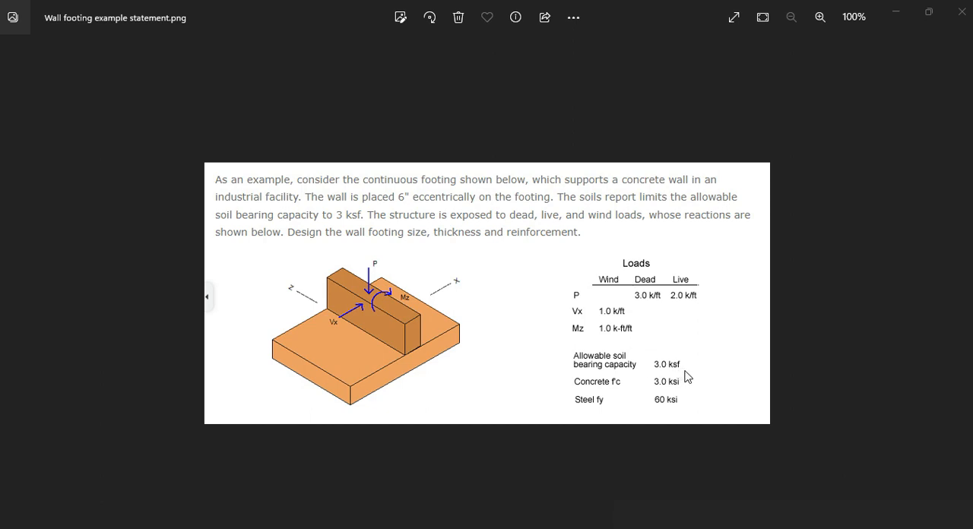
{"action": "mouse_move", "coordinate": [678, 392]}
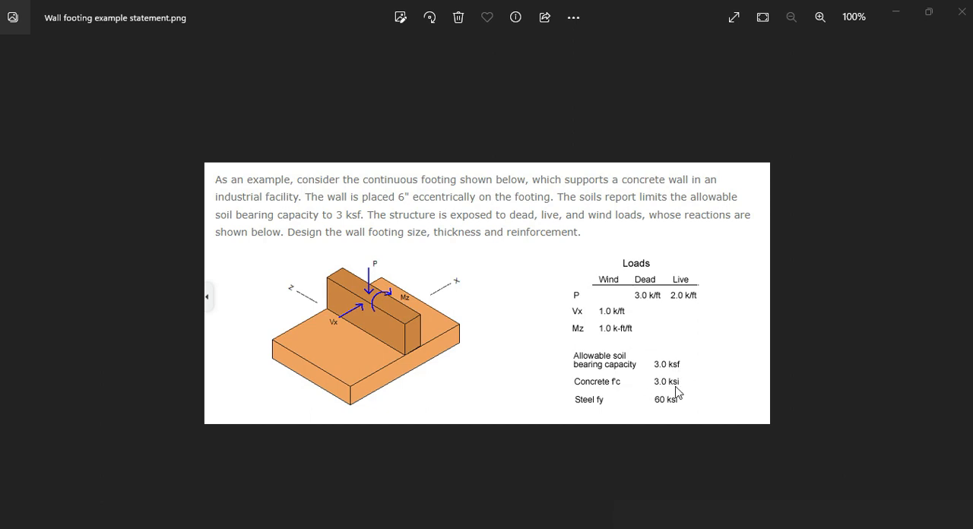
{"action": "mouse_move", "coordinate": [666, 410]}
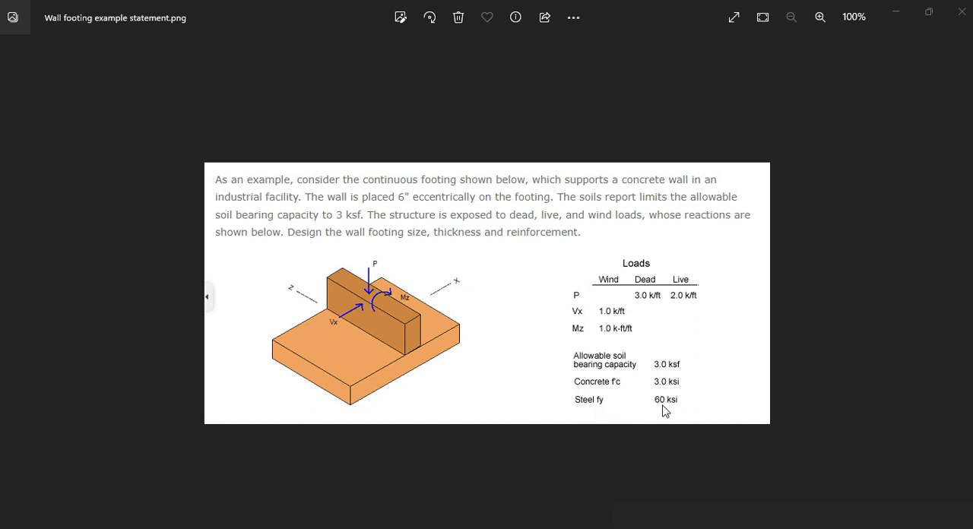
{"action": "mouse_move", "coordinate": [663, 331]}
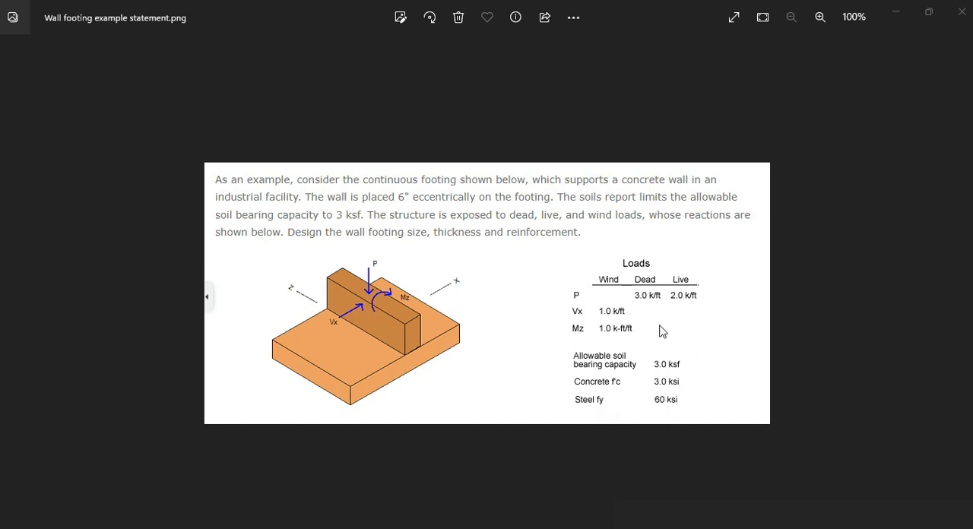
{"action": "mouse_move", "coordinate": [493, 292]}
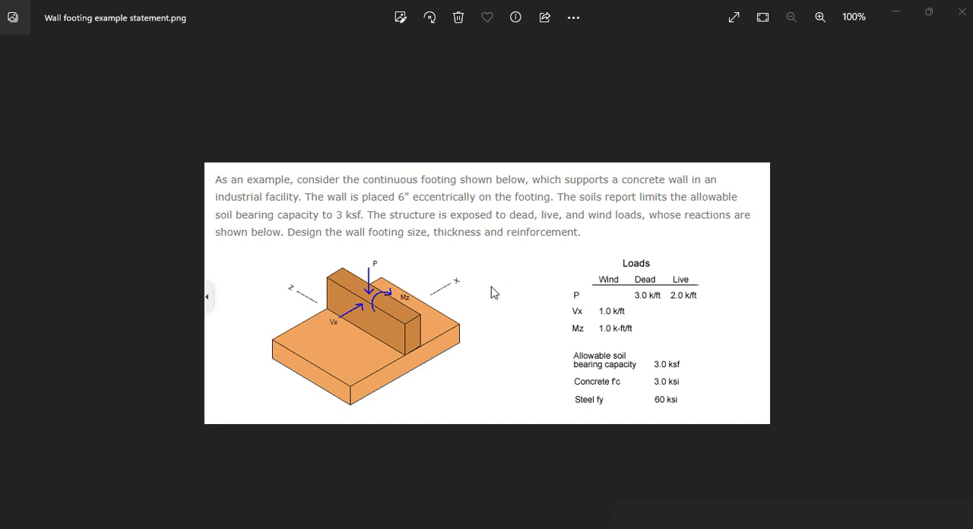
{"action": "mouse_move", "coordinate": [374, 380]}
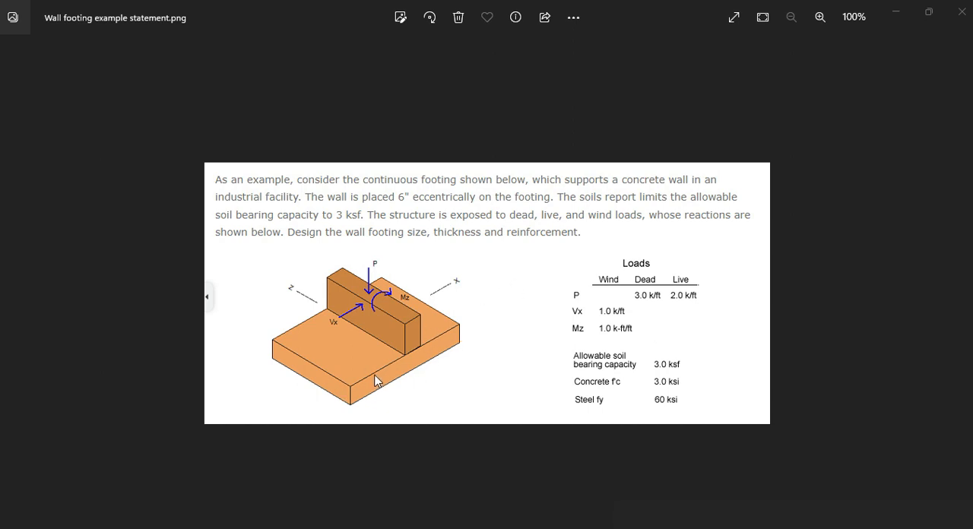
{"action": "mouse_move", "coordinate": [368, 397]}
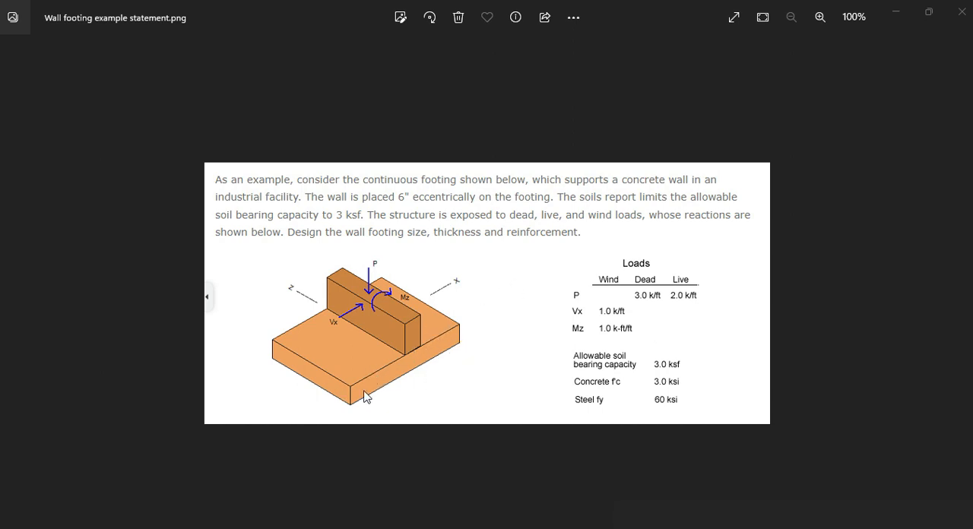
{"action": "mouse_move", "coordinate": [374, 389]}
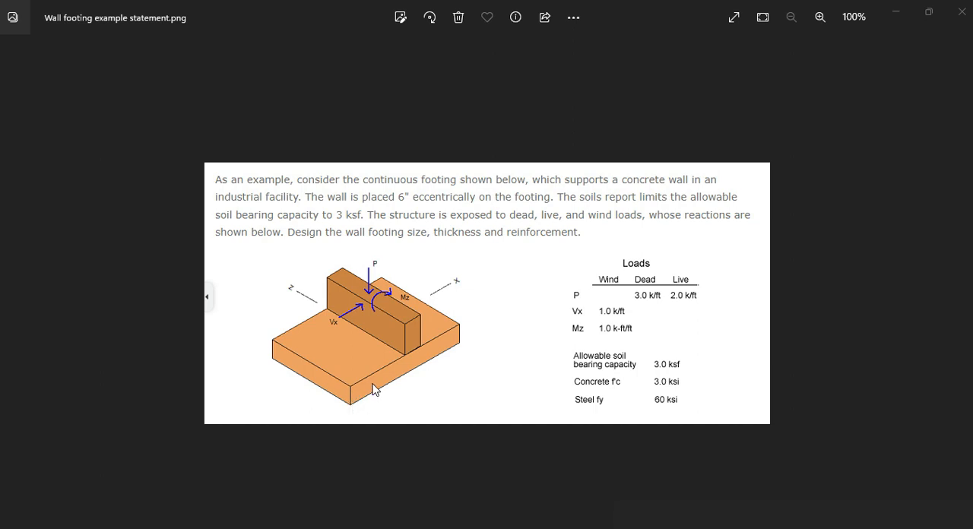
{"action": "mouse_move", "coordinate": [465, 339]}
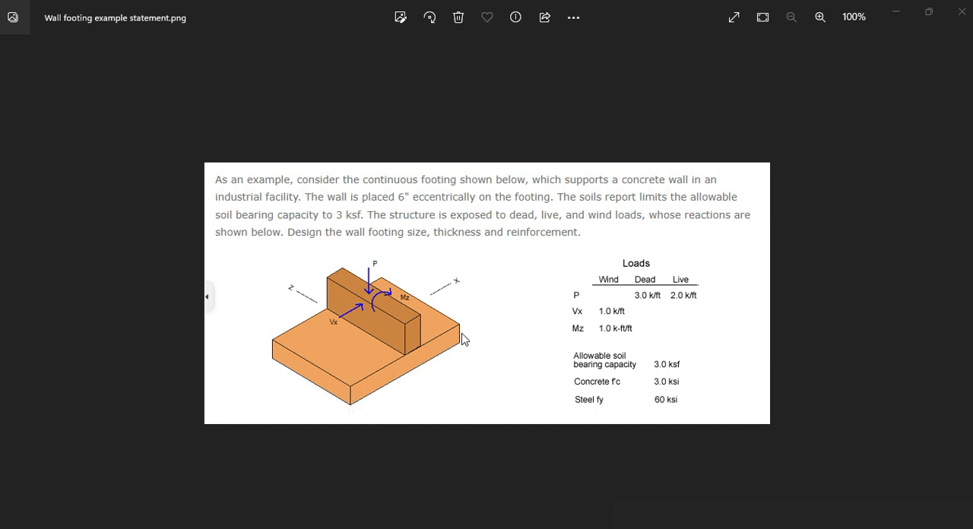
{"action": "mouse_move", "coordinate": [522, 339]}
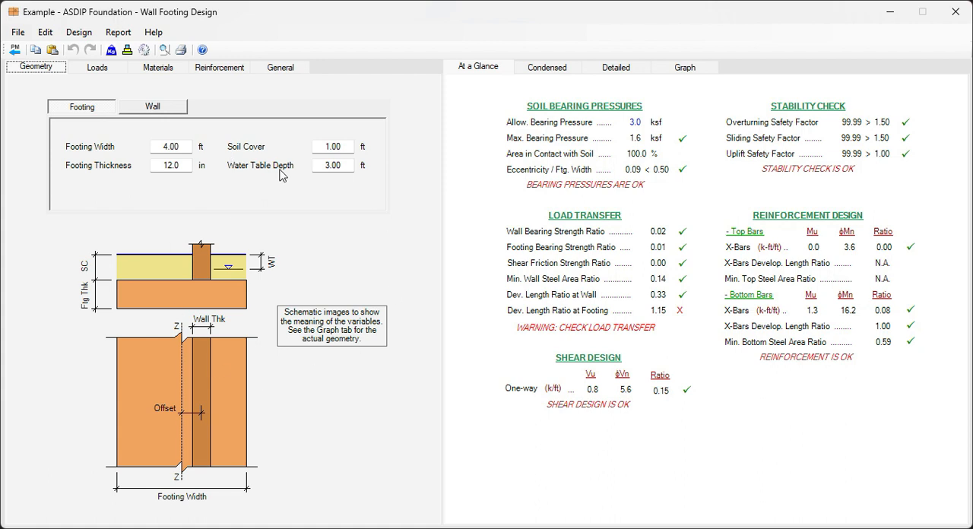
{"action": "mouse_move", "coordinate": [303, 202]}
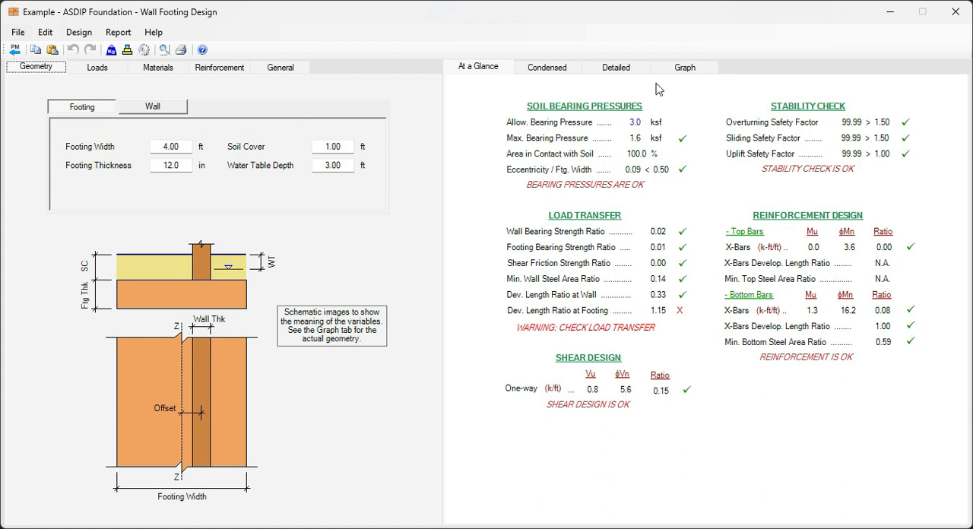
{"action": "mouse_move", "coordinate": [42, 251]}
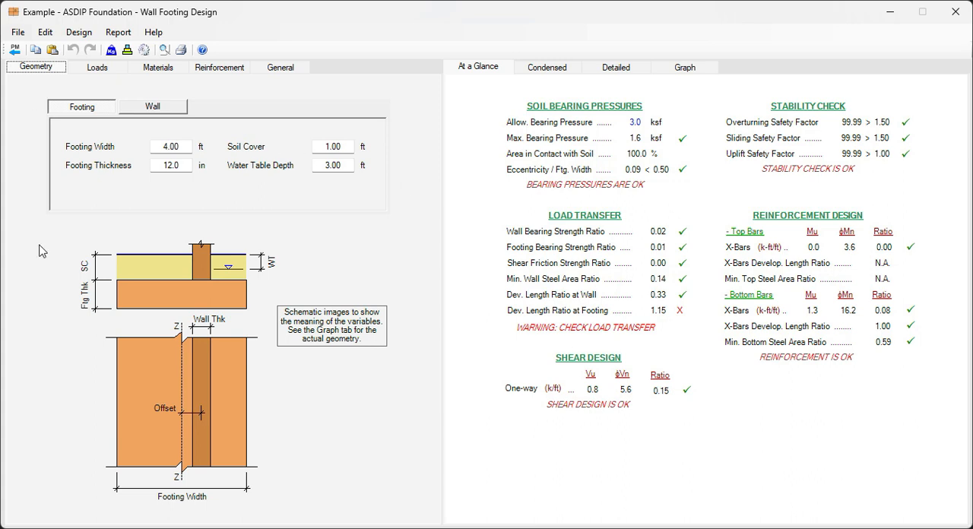
{"action": "mouse_move", "coordinate": [39, 84]}
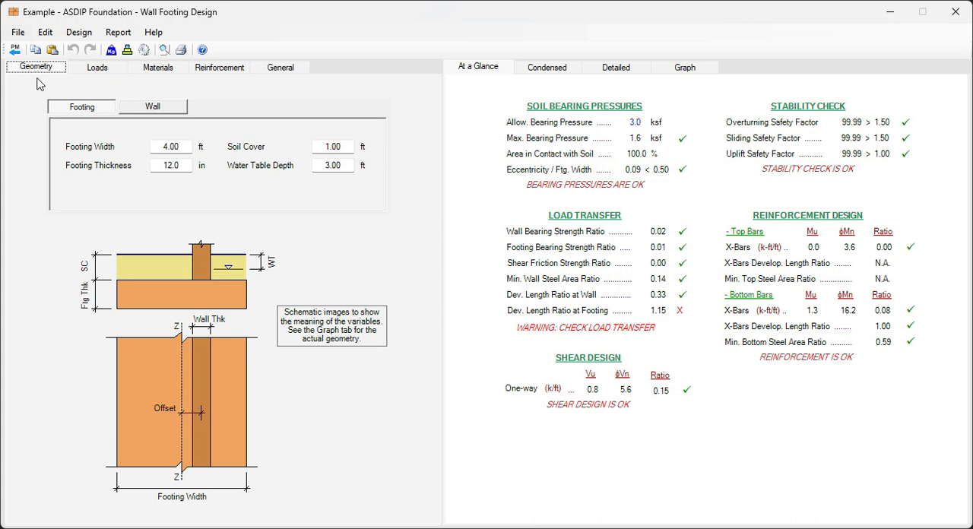
Step: Set the live axial force to 2.0 k/ft in the footing loads
{"action": "left_click", "coordinate": [97, 67]}
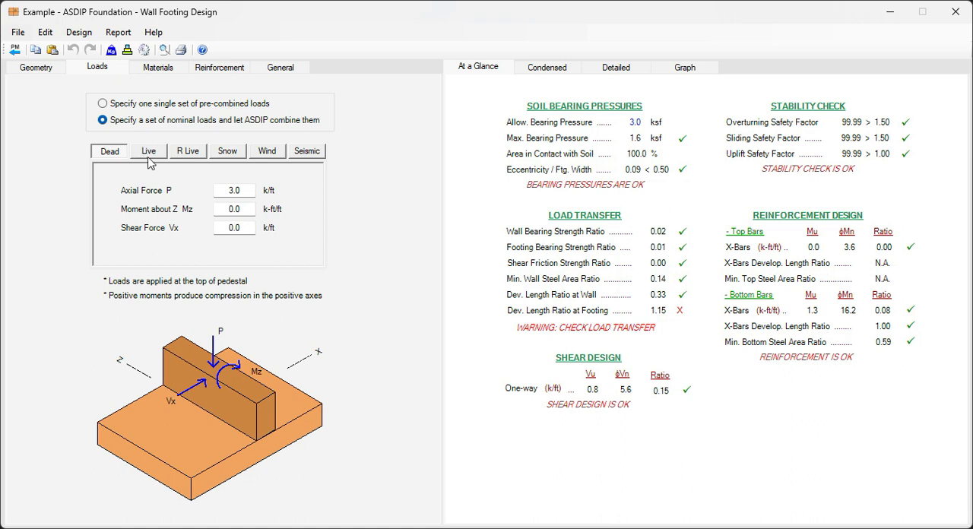
{"action": "left_click", "coordinate": [149, 150]}
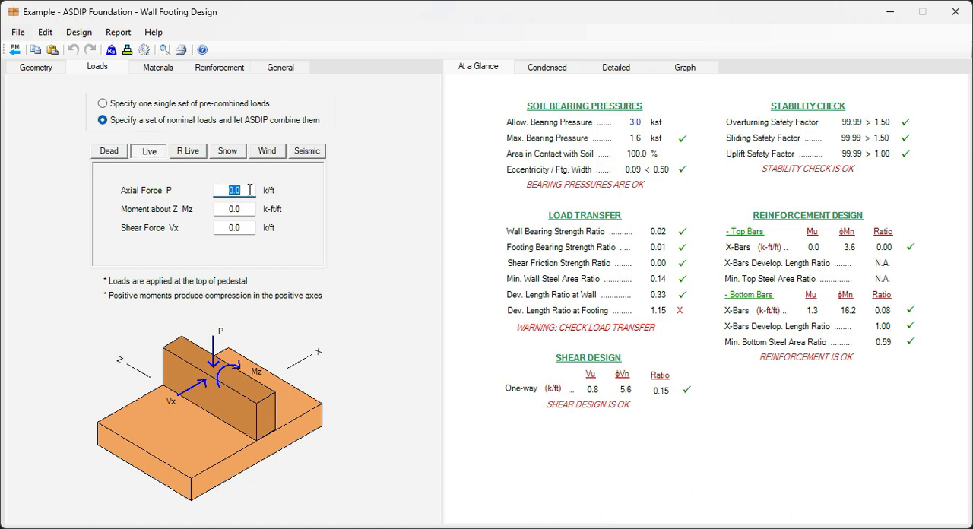
{"action": "type", "text": "2.0"}
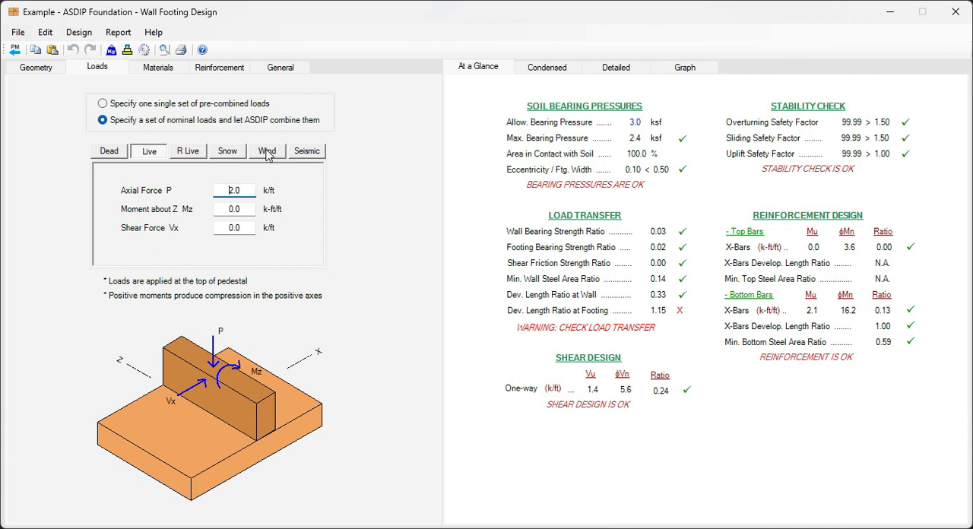
Step: Give the wind load case a 1.0 k-ft/ft moment Mz and 1.0 k/ft shear Vx
{"action": "left_click", "coordinate": [268, 150]}
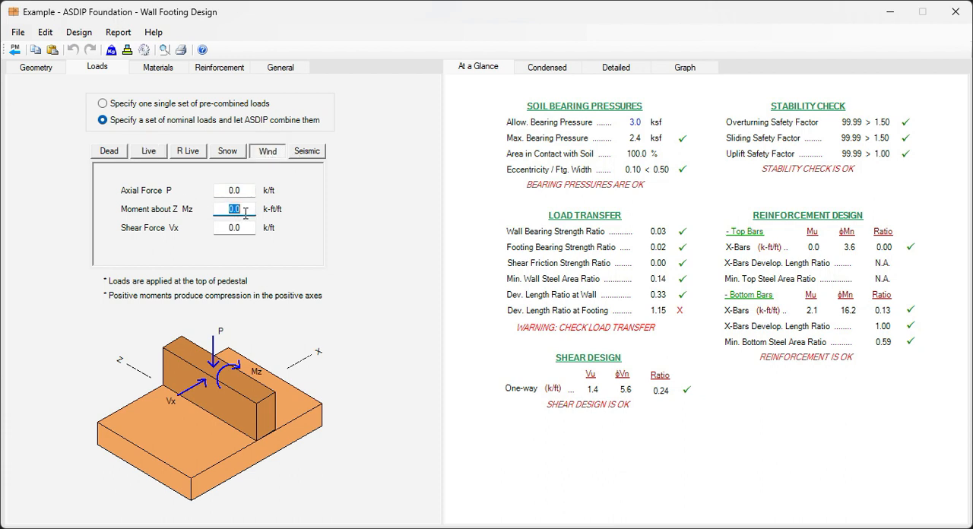
{"action": "type", "text": "1.0"}
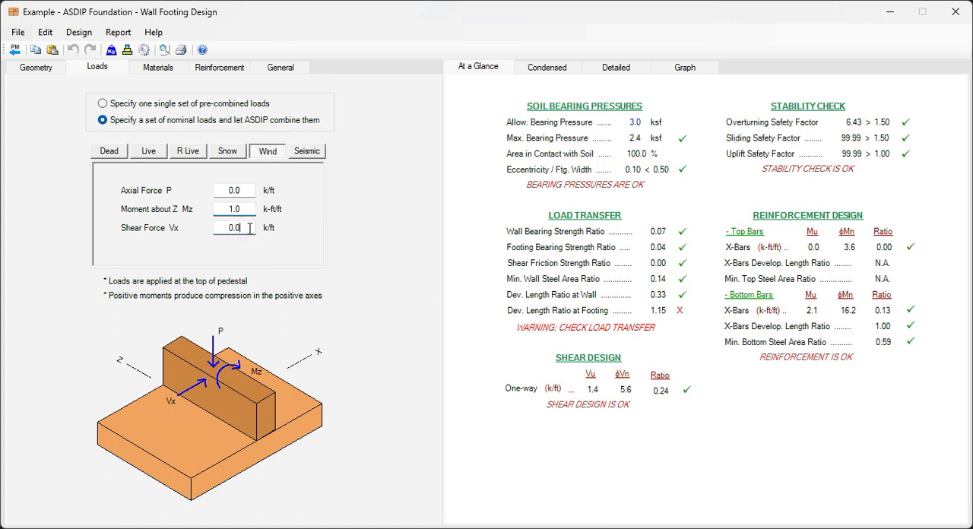
{"action": "type", "text": "1"}
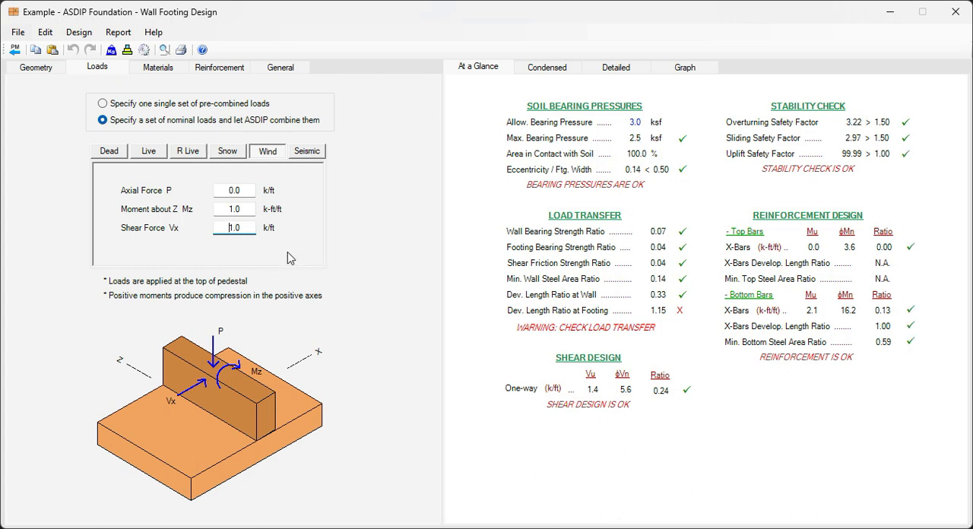
{"action": "mouse_move", "coordinate": [316, 234]}
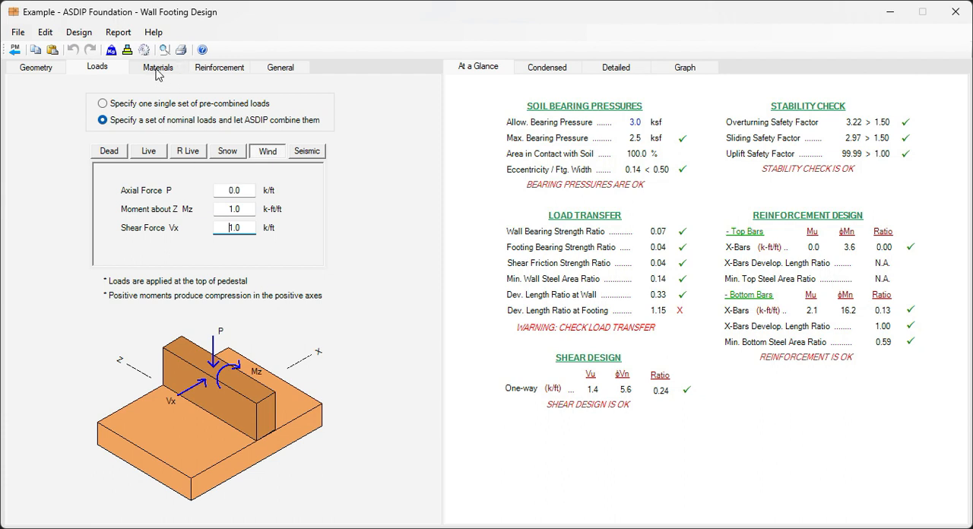
Step: Review footing and wall material properties, then show the soil bearing pressure graph (0.2–2.5 ksf)
{"action": "left_click", "coordinate": [158, 67]}
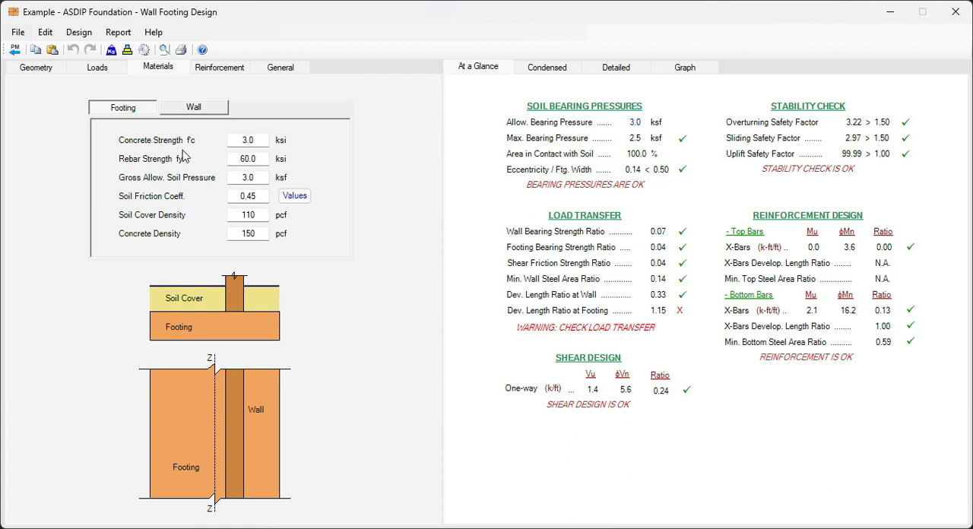
{"action": "mouse_move", "coordinate": [231, 172]}
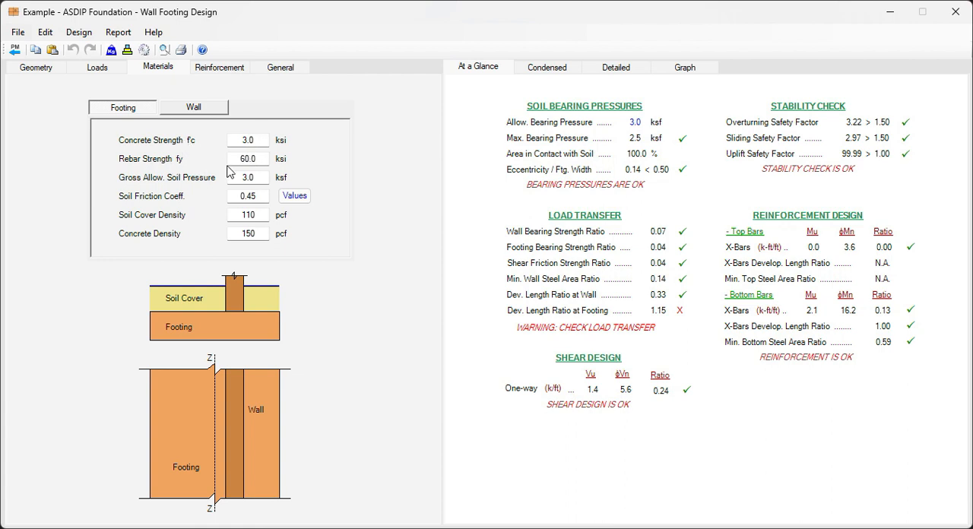
{"action": "mouse_move", "coordinate": [207, 194]}
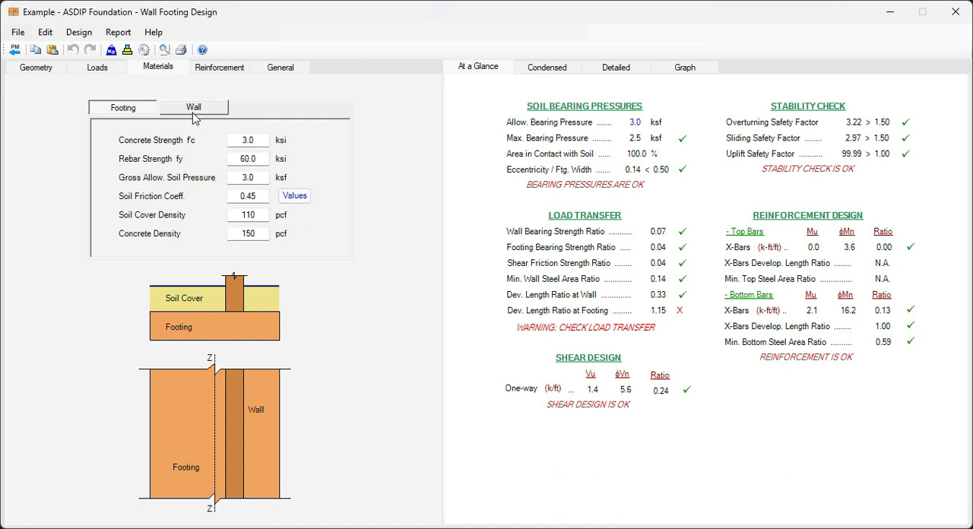
{"action": "left_click", "coordinate": [195, 106]}
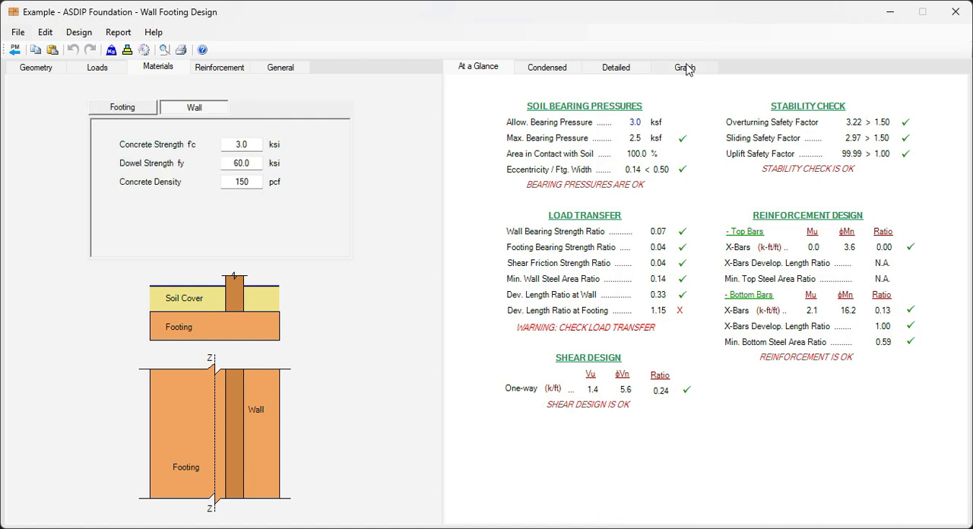
{"action": "left_click", "coordinate": [684, 67]}
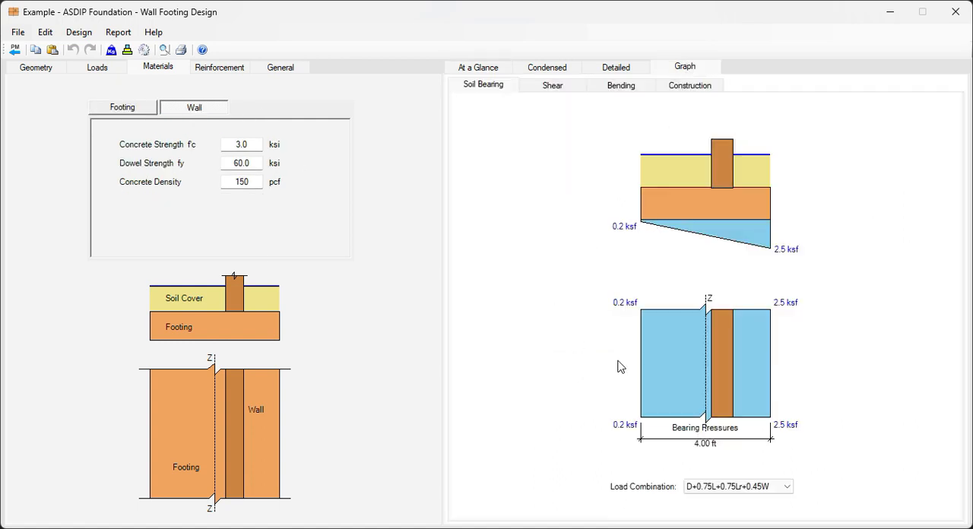
{"action": "mouse_move", "coordinate": [373, 234]}
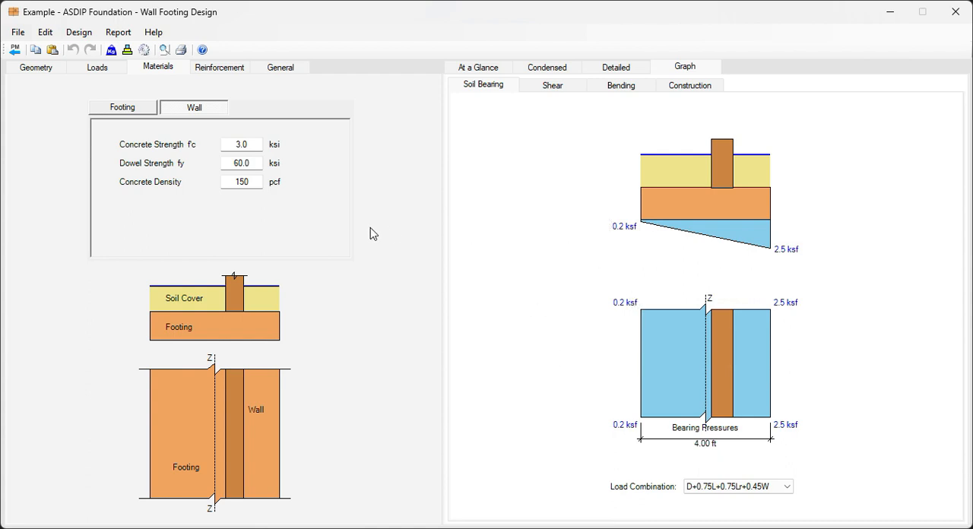
{"action": "mouse_move", "coordinate": [57, 93]}
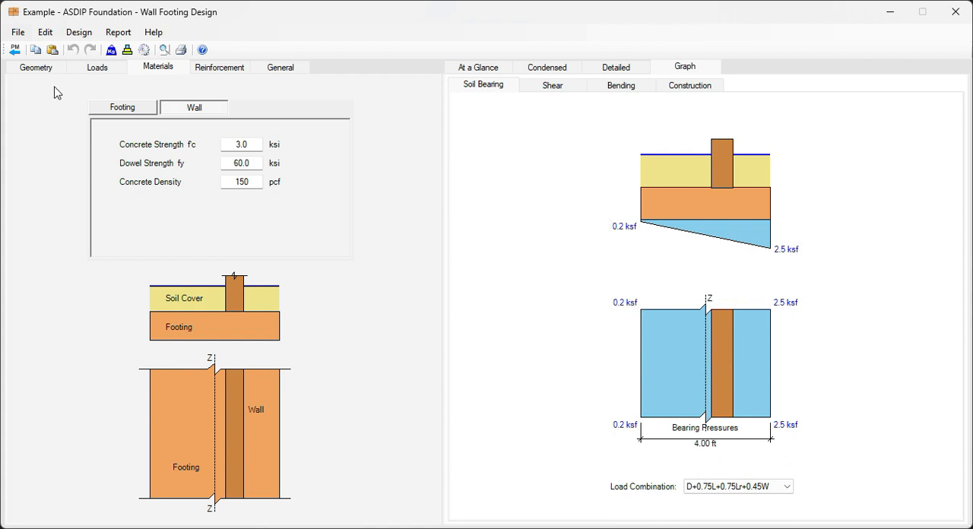
Step: Set the wall thickness to 6.0 in under the wall geometry
{"action": "left_click", "coordinate": [37, 66]}
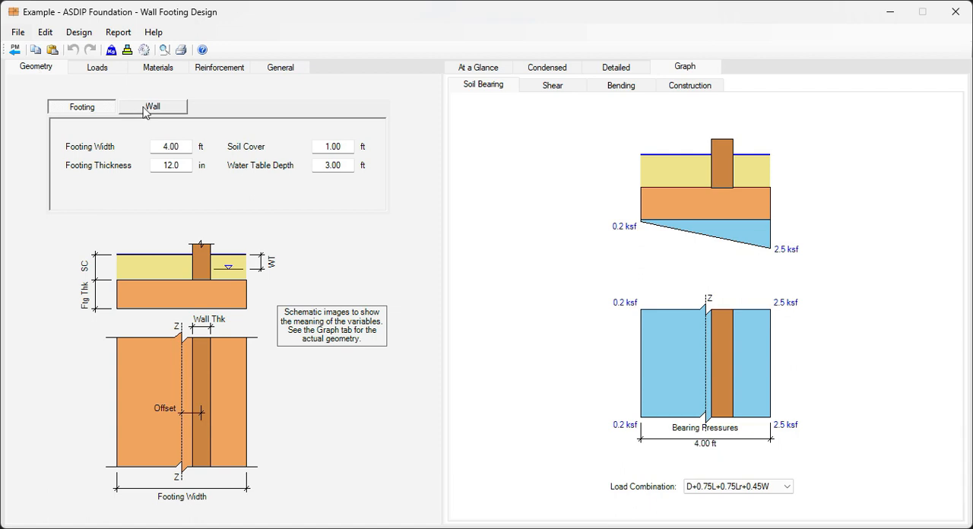
{"action": "left_click", "coordinate": [152, 106]}
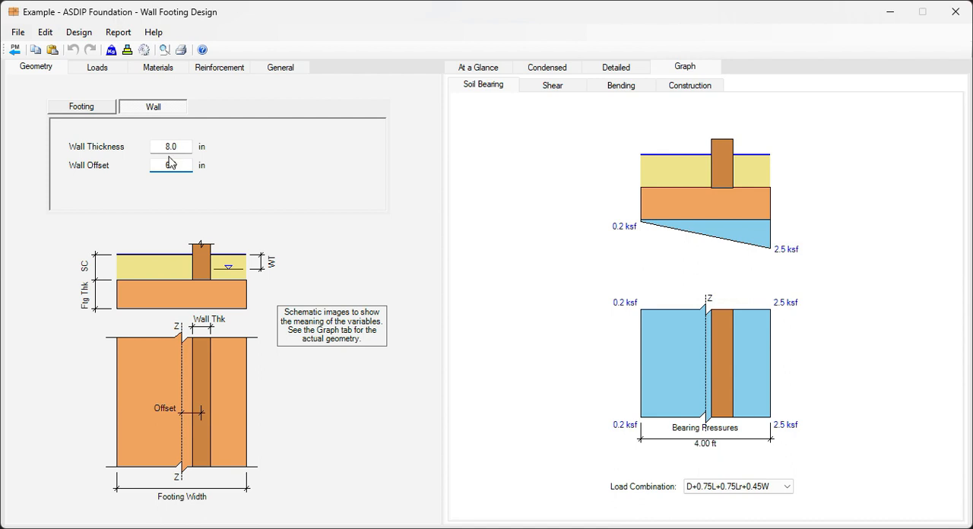
{"action": "type", "text": "6.0"}
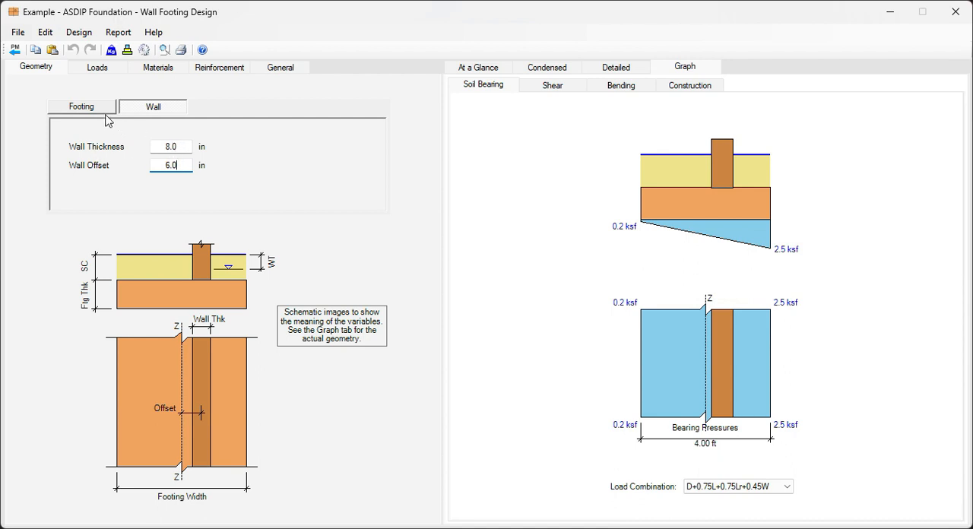
{"action": "left_click", "coordinate": [82, 106]}
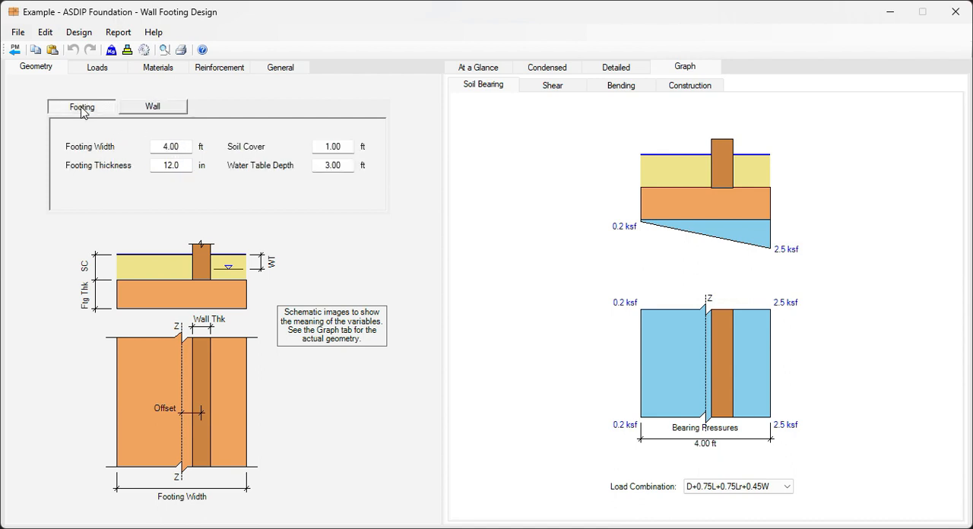
{"action": "mouse_move", "coordinate": [631, 258]}
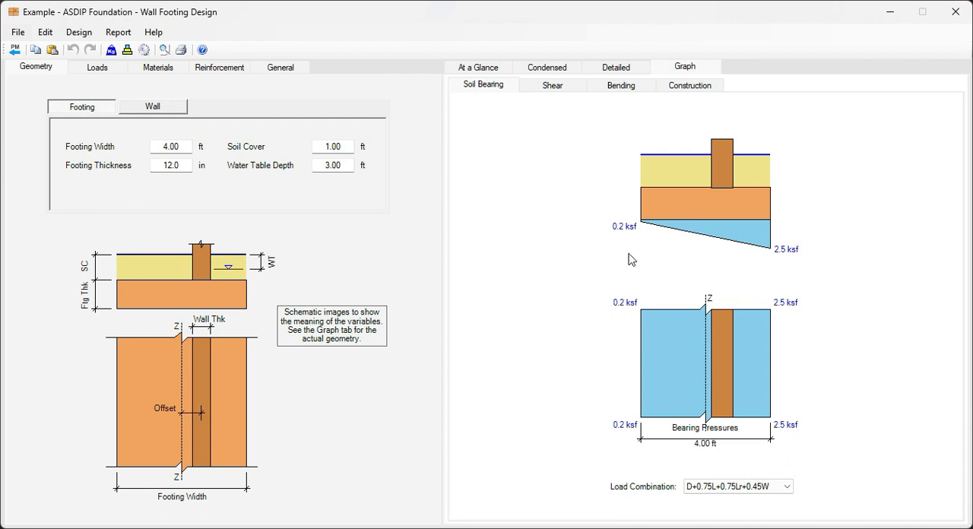
{"action": "mouse_move", "coordinate": [816, 274]}
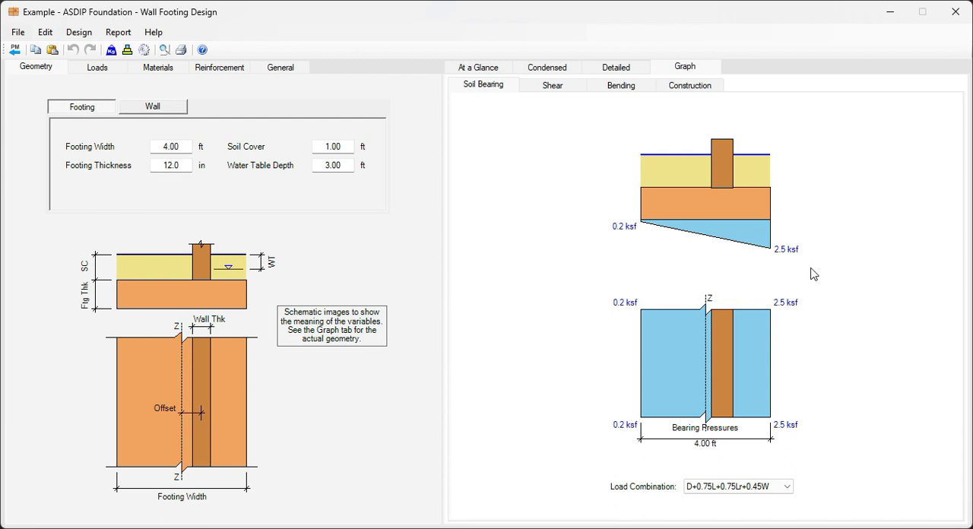
{"action": "mouse_move", "coordinate": [529, 176]}
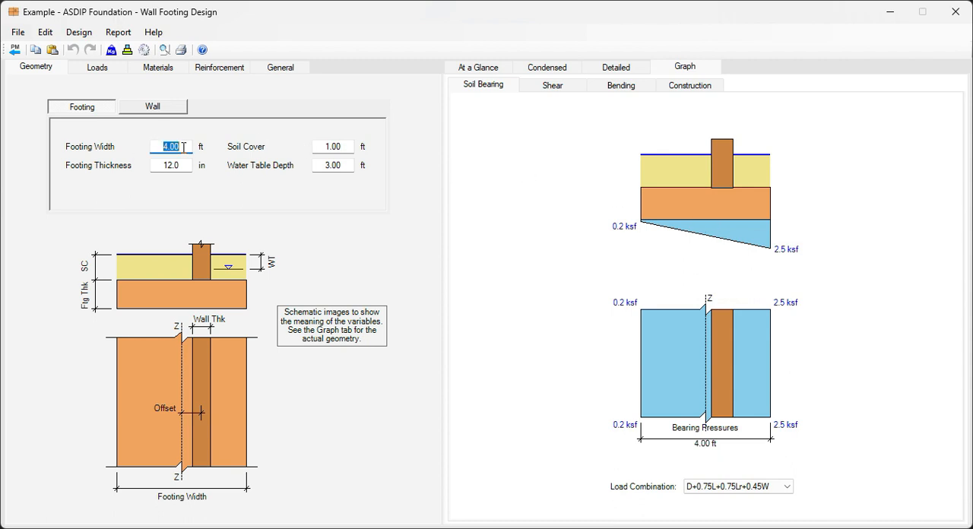
Step: Set footing width 3.60 ft, soil cover 1.00 ft and water table depth 3.00 ft
{"action": "type", "text": "3.00"}
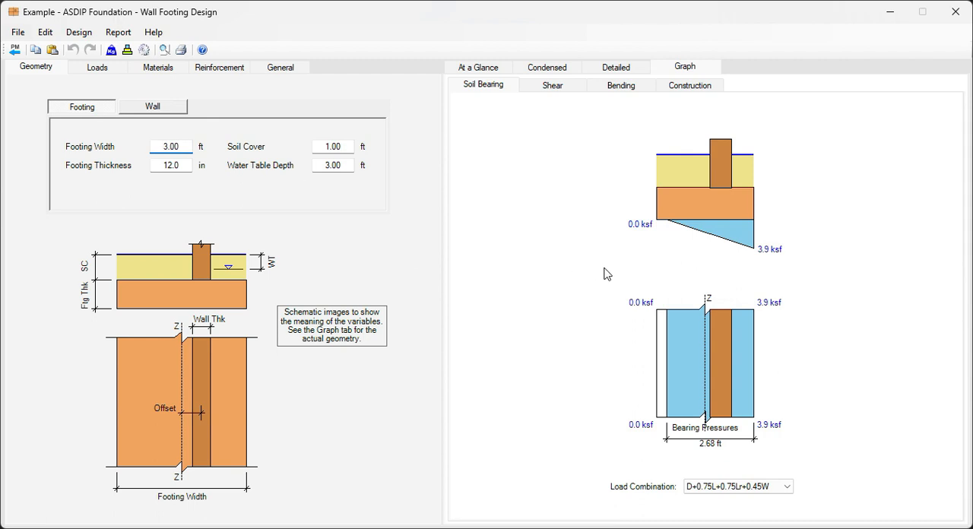
{"action": "mouse_move", "coordinate": [779, 257]}
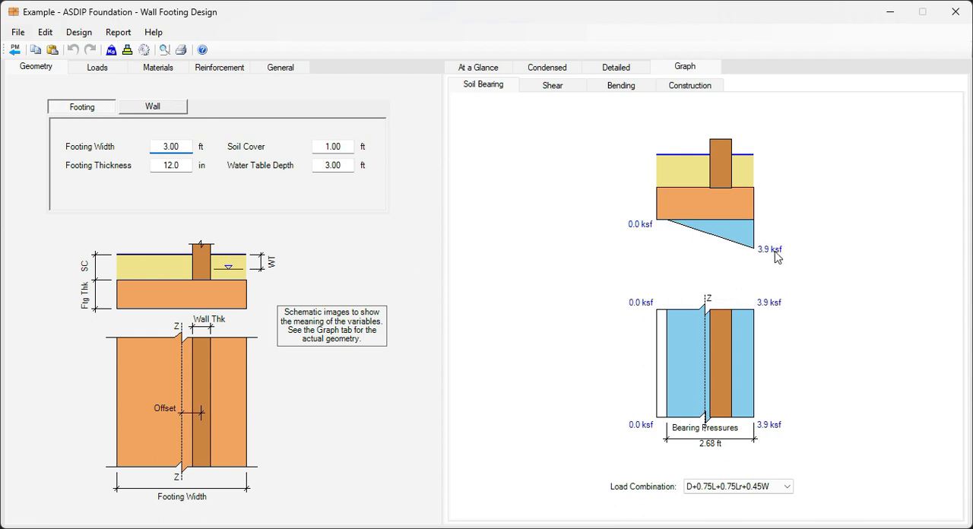
{"action": "left_click", "coordinate": [170, 146]}
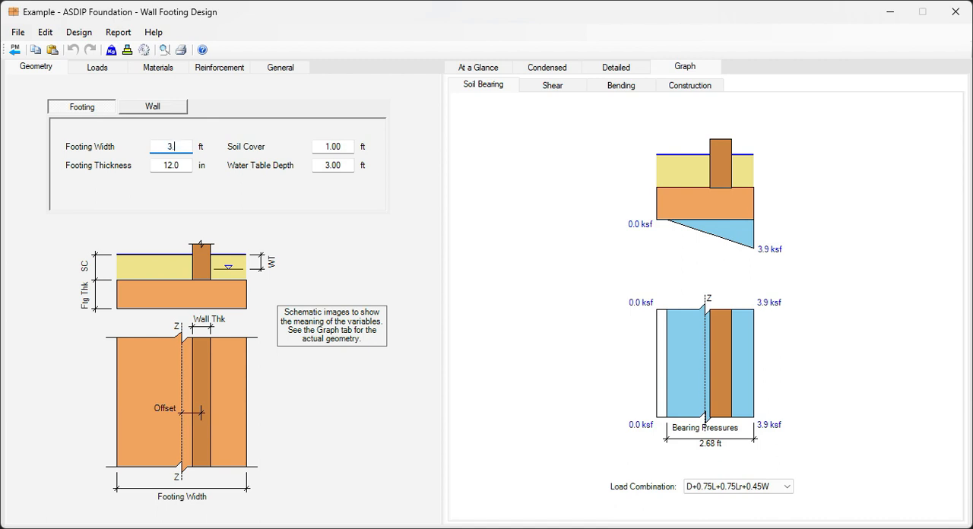
{"action": "type", "text": "3.50"}
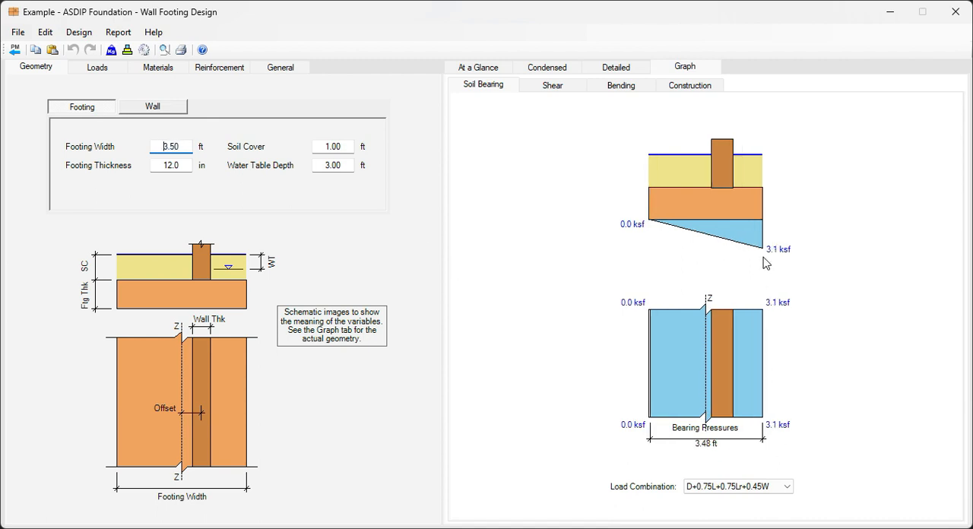
{"action": "mouse_move", "coordinate": [596, 199]}
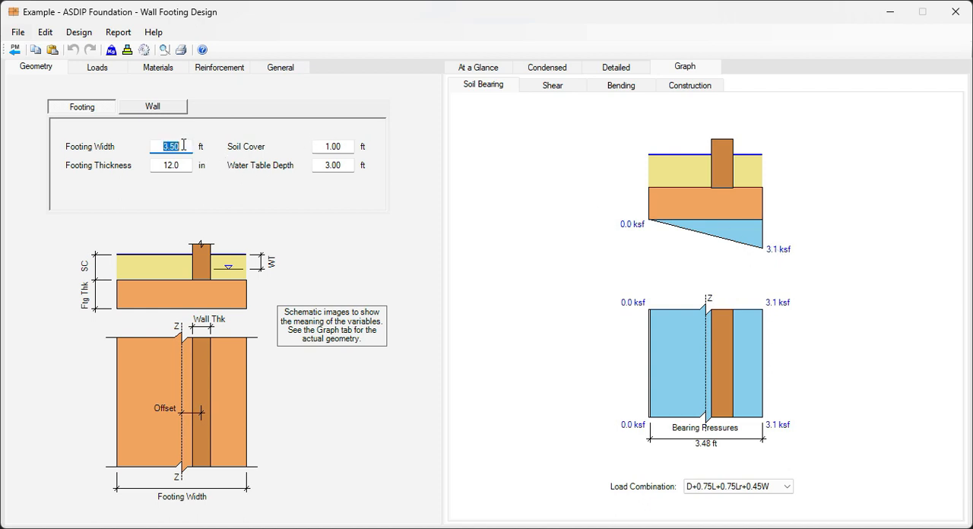
{"action": "type", "text": "3"}
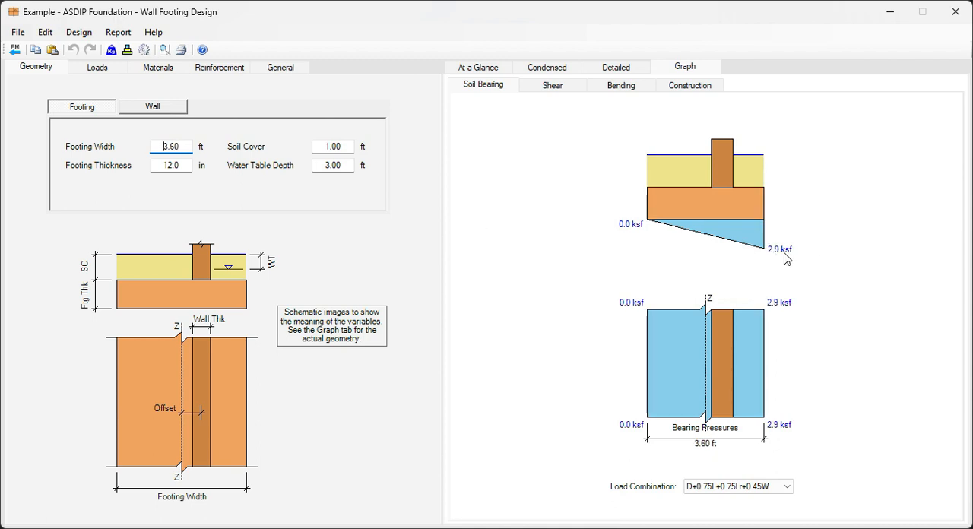
{"action": "mouse_move", "coordinate": [769, 254]}
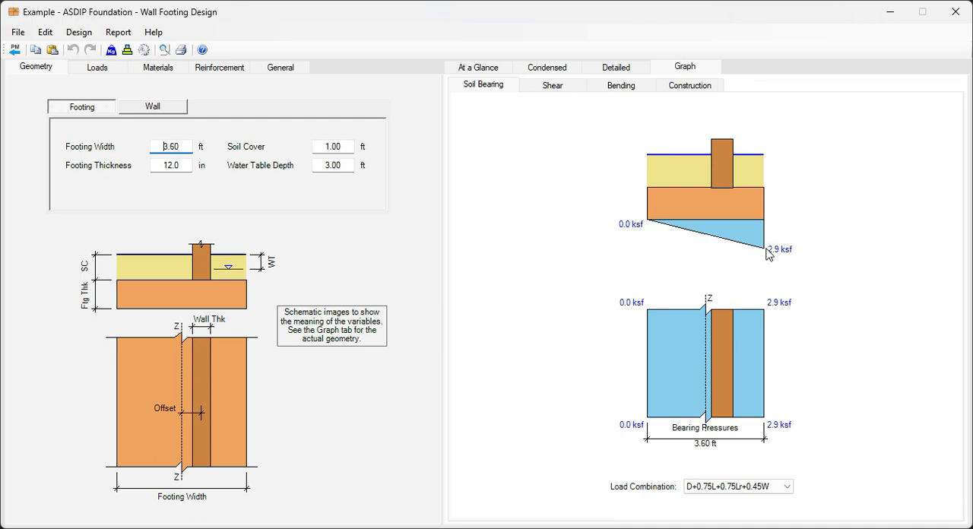
{"action": "mouse_move", "coordinate": [708, 235]}
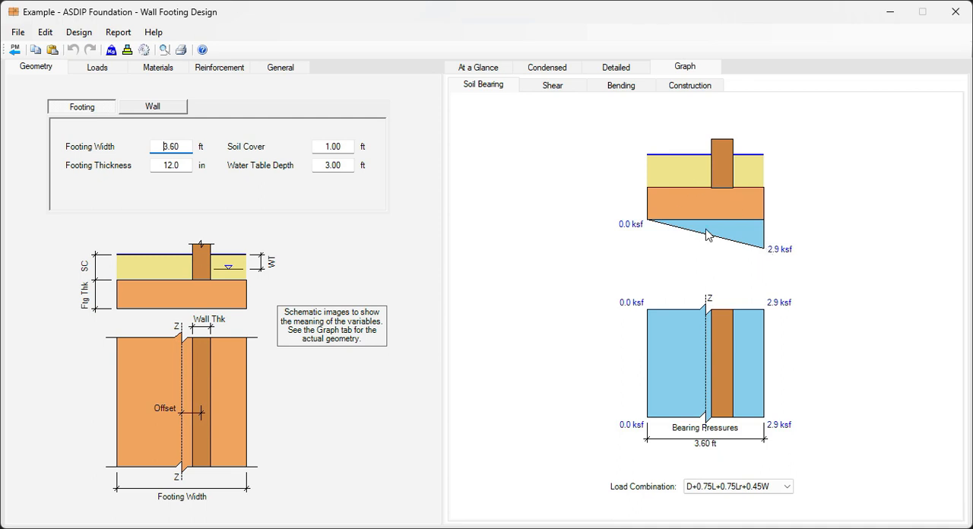
{"action": "mouse_move", "coordinate": [590, 222]}
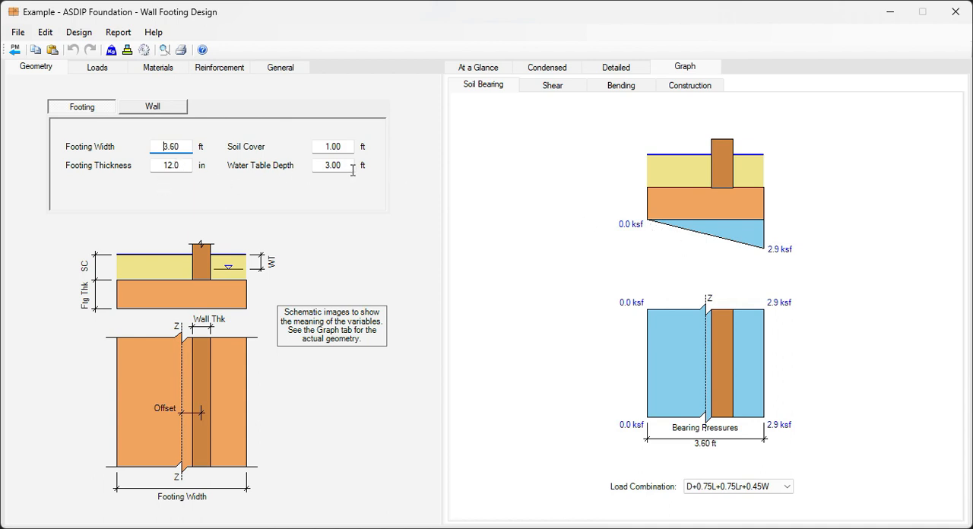
{"action": "left_click", "coordinate": [331, 166]}
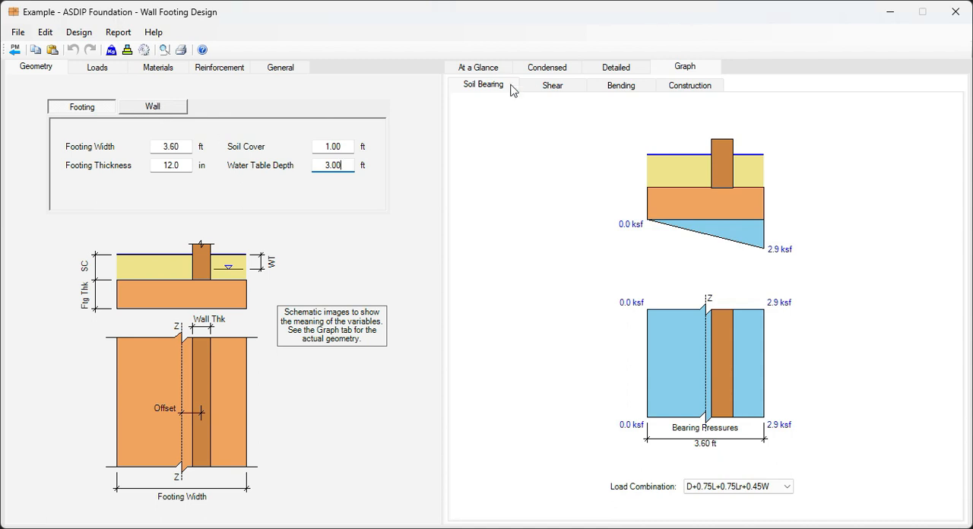
Step: Review the At a Glance summary: bearing, stability and shear pass; load transfer and reinforcement flagged
{"action": "left_click", "coordinate": [478, 67]}
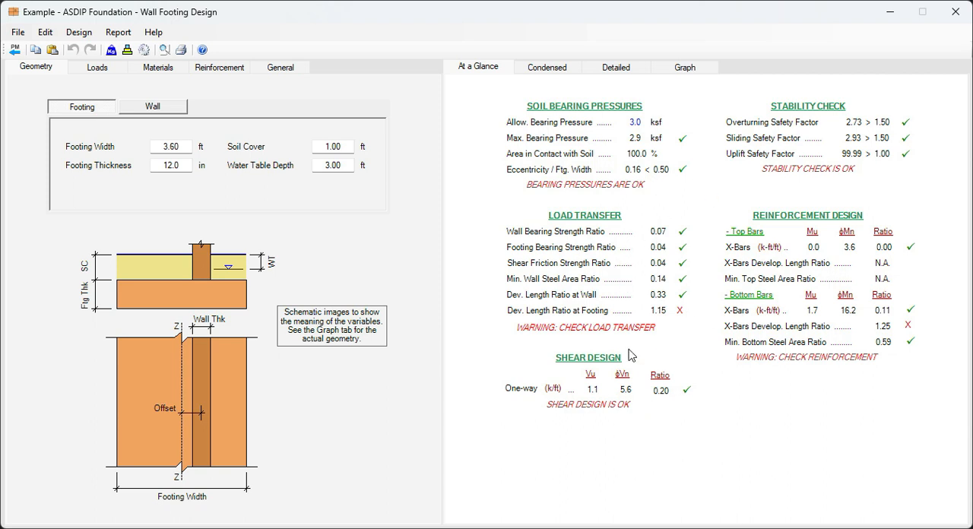
{"action": "mouse_move", "coordinate": [667, 208]}
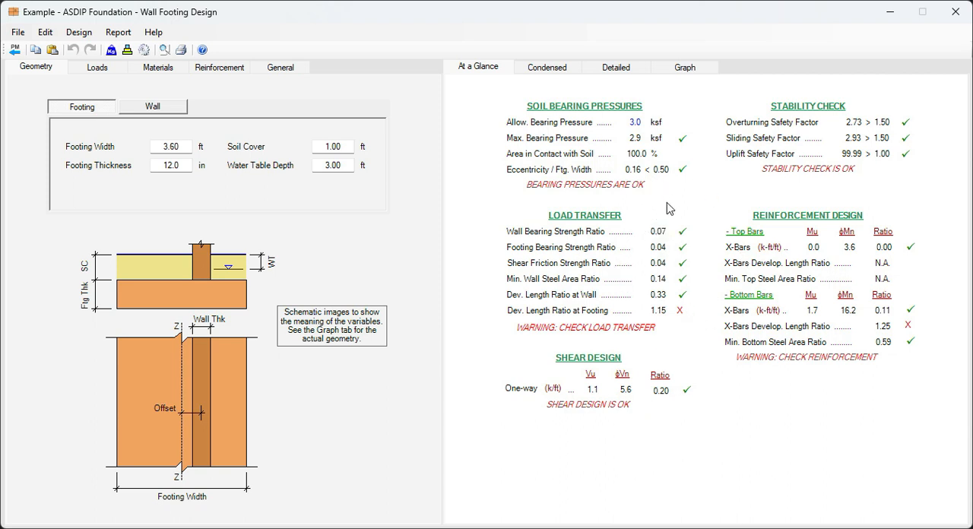
{"action": "mouse_move", "coordinate": [605, 222]}
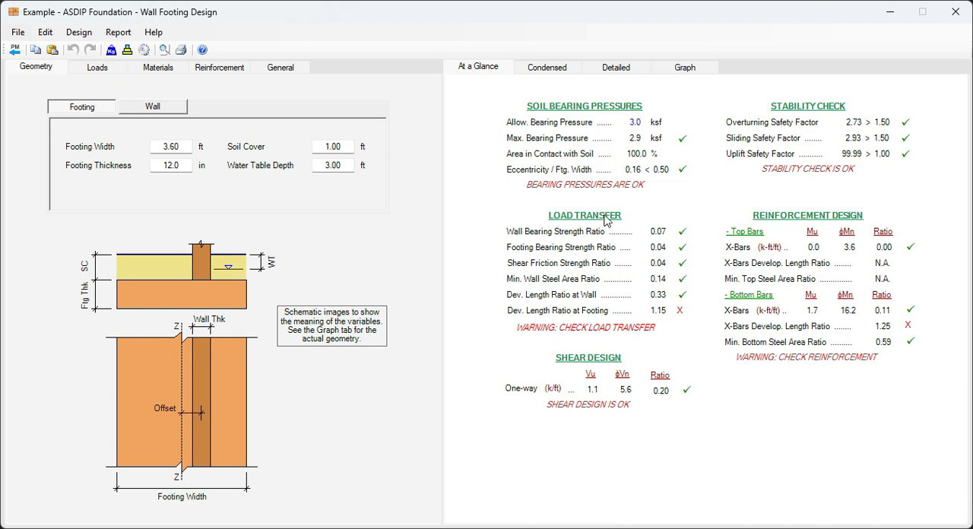
{"action": "mouse_move", "coordinate": [570, 298]}
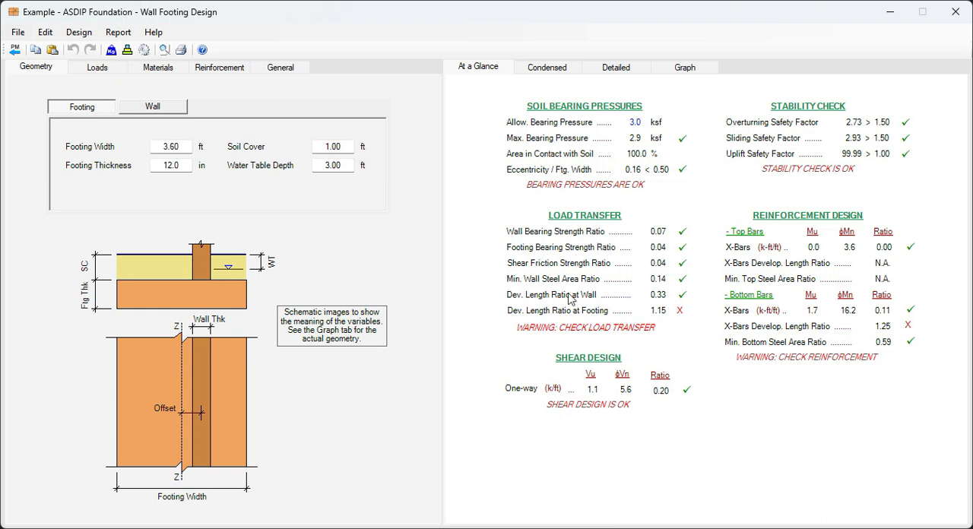
{"action": "mouse_move", "coordinate": [611, 325]}
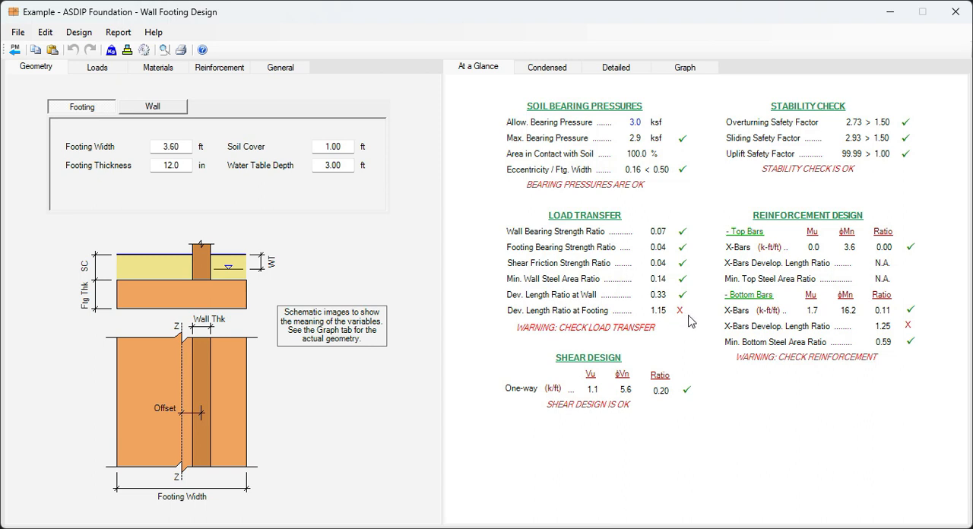
{"action": "mouse_move", "coordinate": [668, 322]}
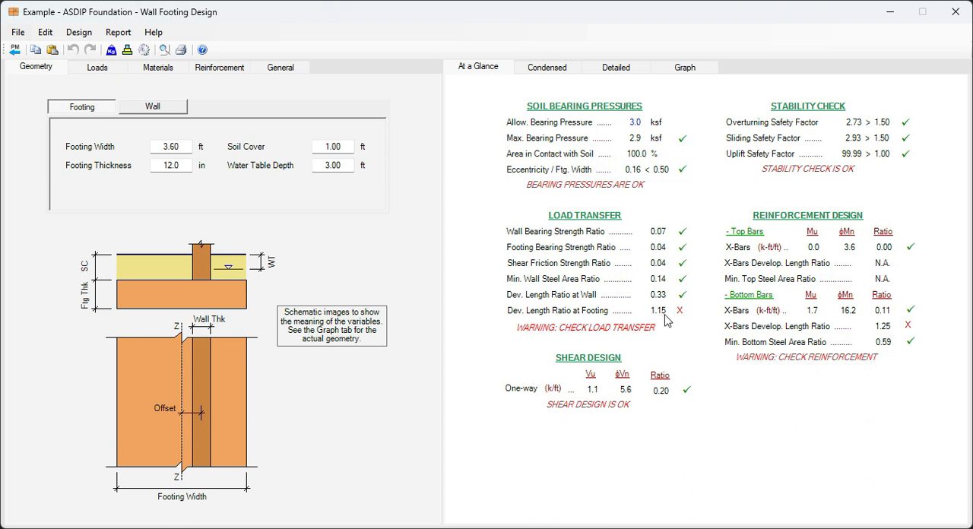
{"action": "mouse_move", "coordinate": [770, 269]}
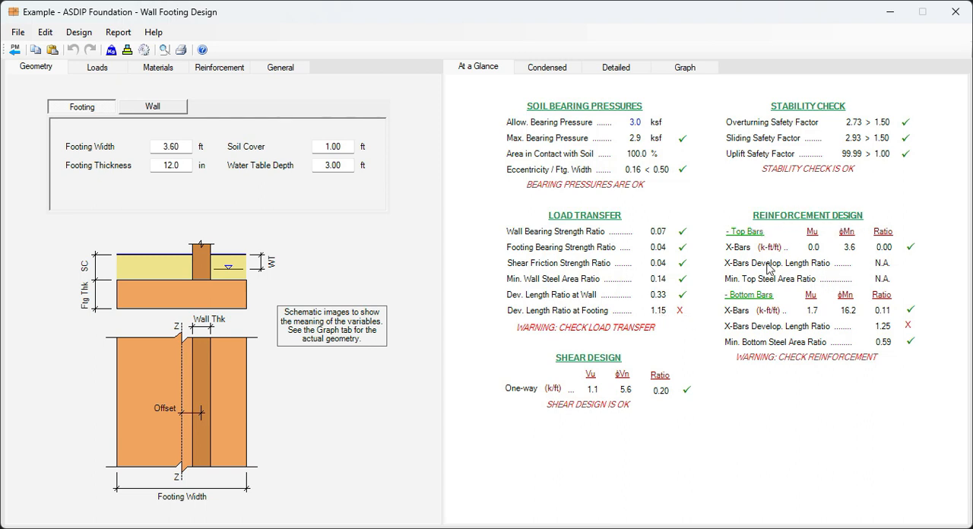
{"action": "mouse_move", "coordinate": [762, 338]}
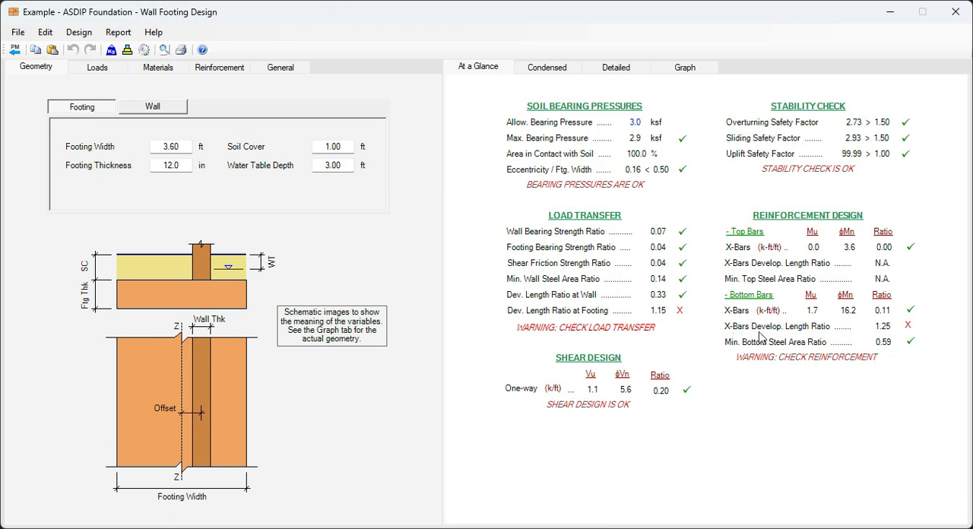
{"action": "mouse_move", "coordinate": [894, 338]}
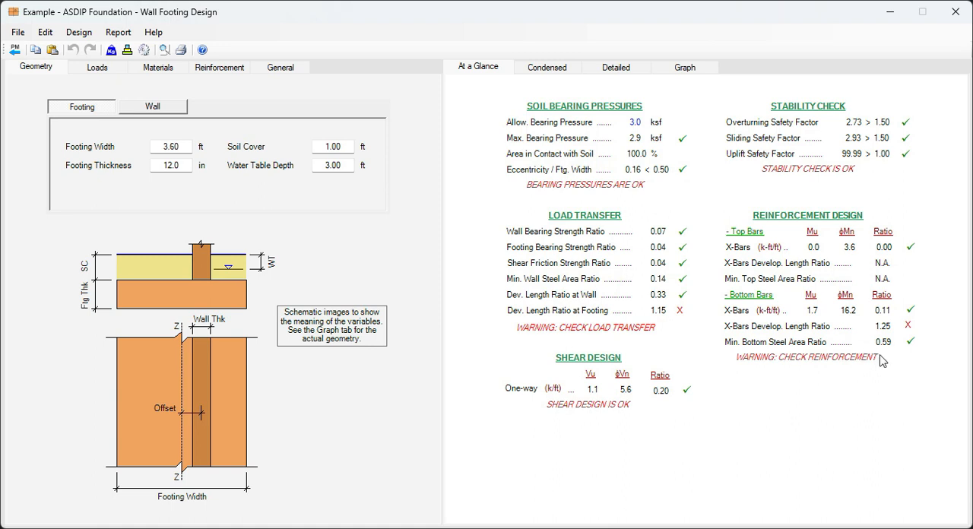
{"action": "mouse_move", "coordinate": [333, 192]}
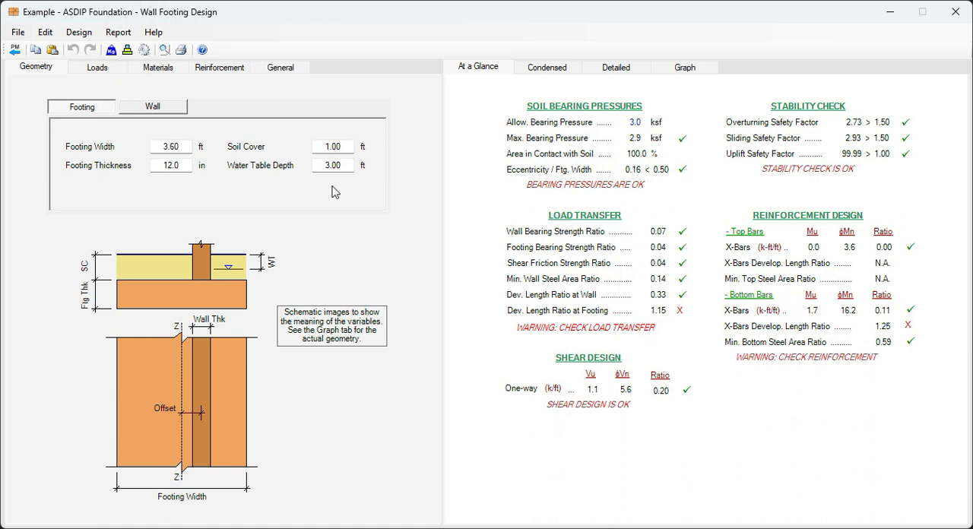
Step: Make the bottom X-bars #5 at 12 in in the footing reinforcement
{"action": "left_click", "coordinate": [219, 67]}
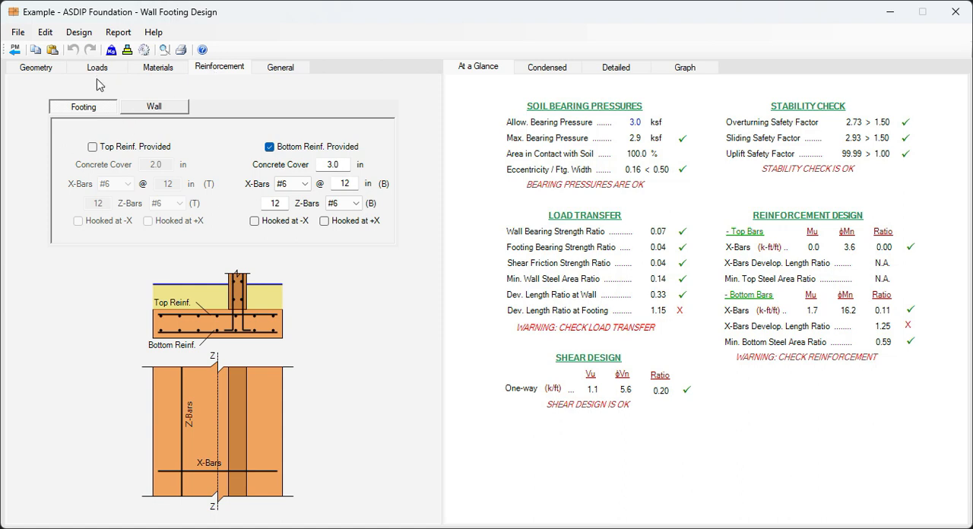
{"action": "left_click", "coordinate": [304, 183]}
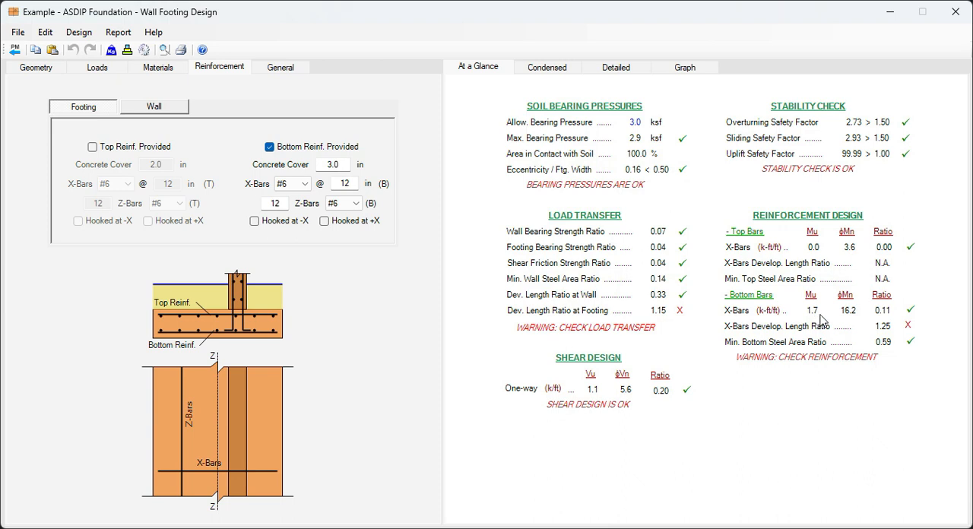
{"action": "mouse_move", "coordinate": [858, 320]}
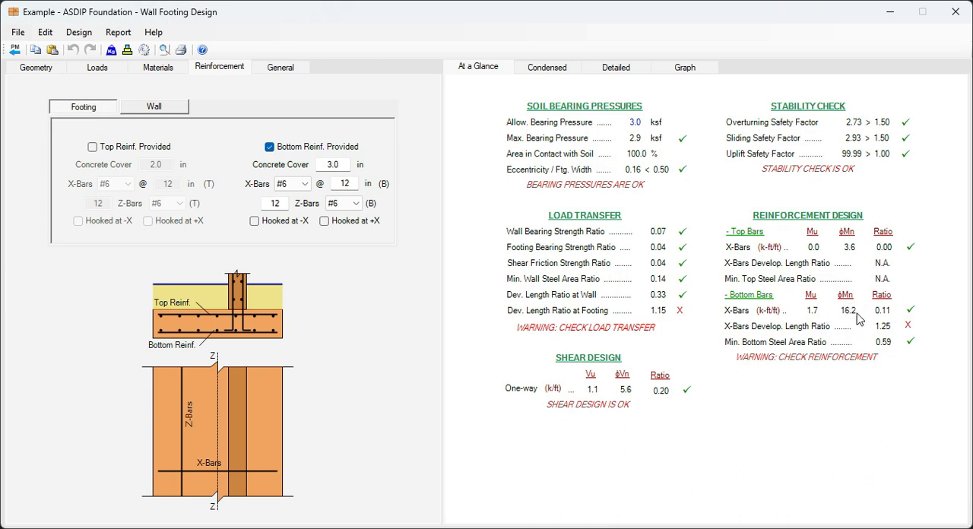
{"action": "mouse_move", "coordinate": [894, 319]}
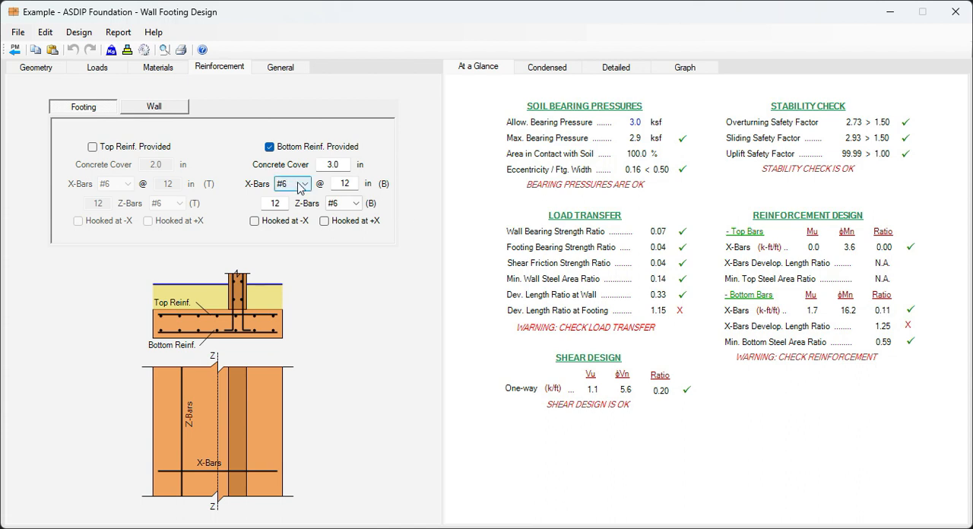
{"action": "left_click", "coordinate": [303, 183]}
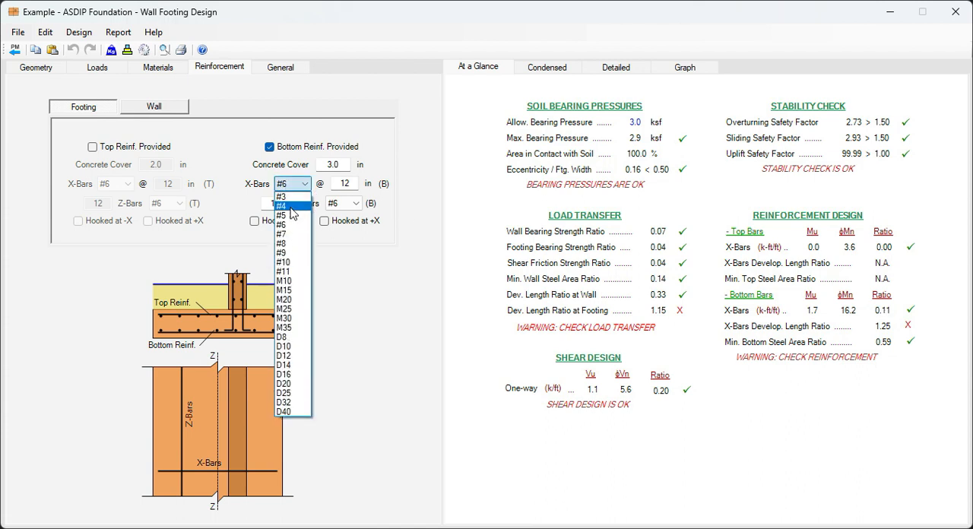
{"action": "left_click", "coordinate": [282, 205]}
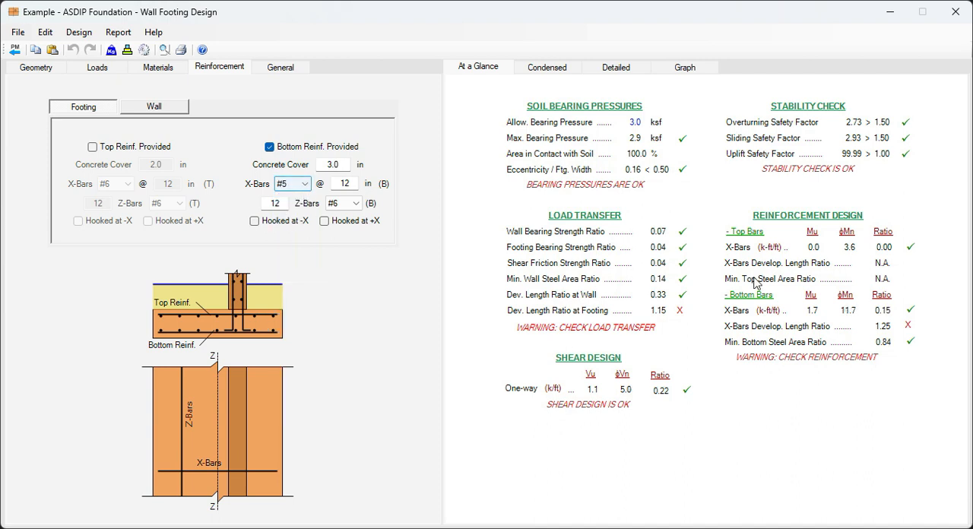
Step: Make the bottom Z-bars #5 and set their count to 4
{"action": "left_click", "coordinate": [355, 204]}
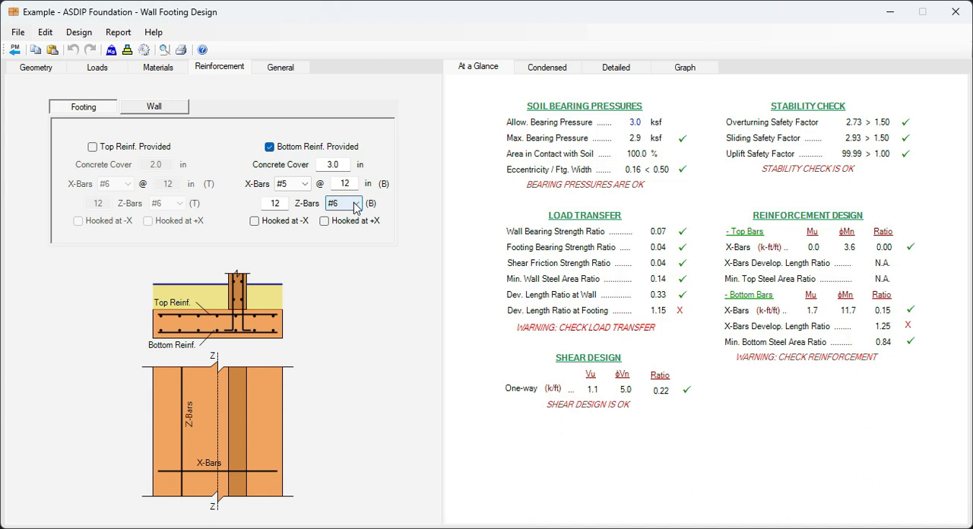
{"action": "left_click", "coordinate": [356, 204]}
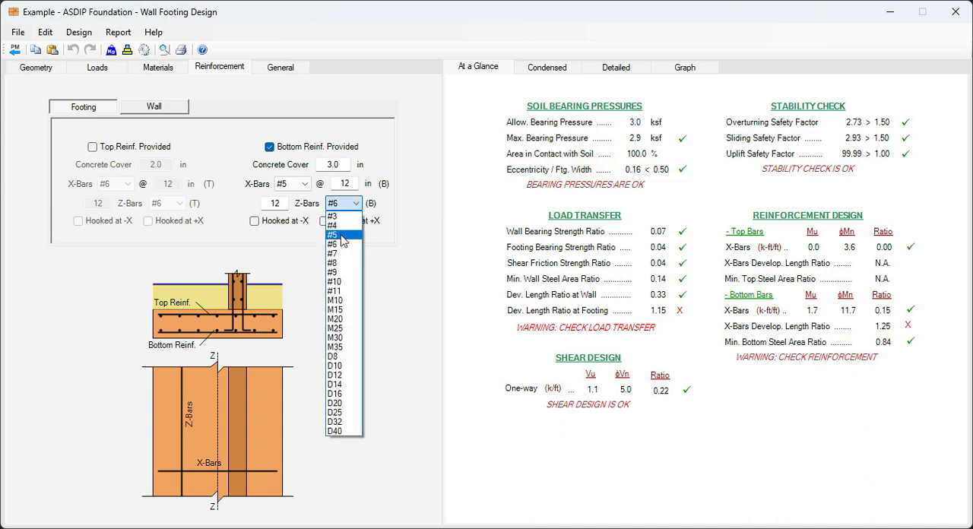
{"action": "left_click", "coordinate": [332, 234]}
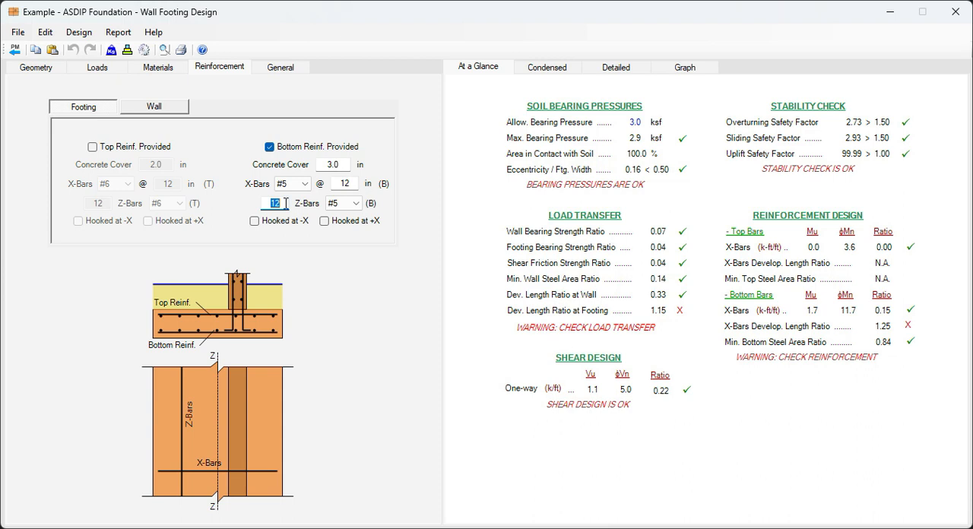
{"action": "type", "text": "3"}
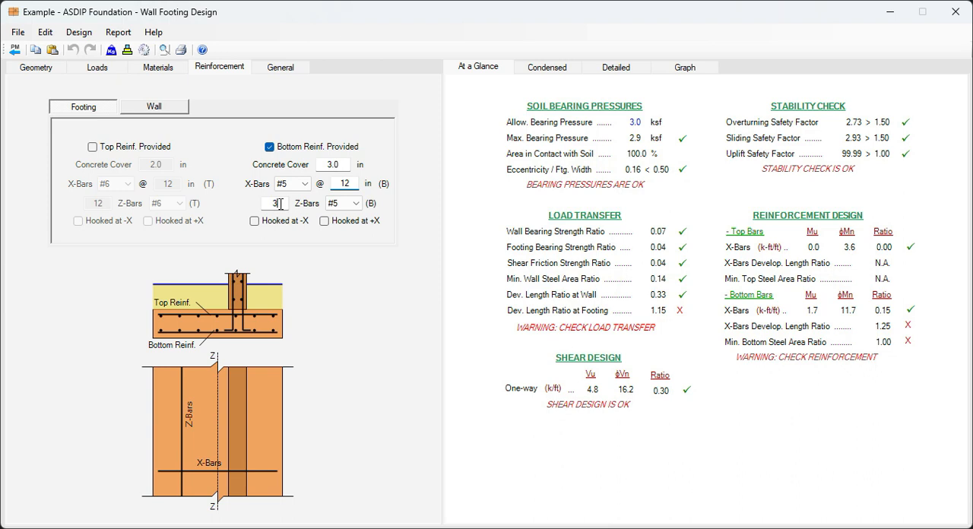
{"action": "type", "text": "4"}
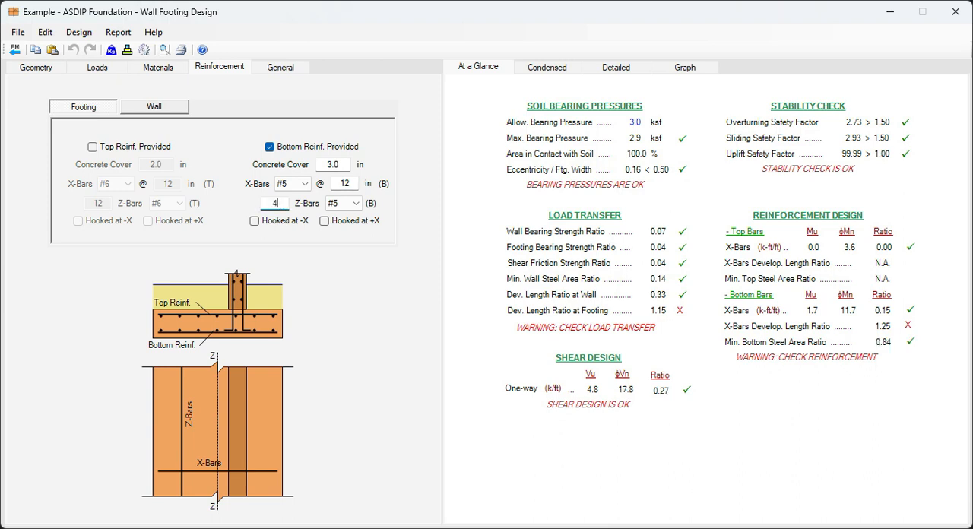
{"action": "mouse_move", "coordinate": [807, 353]}
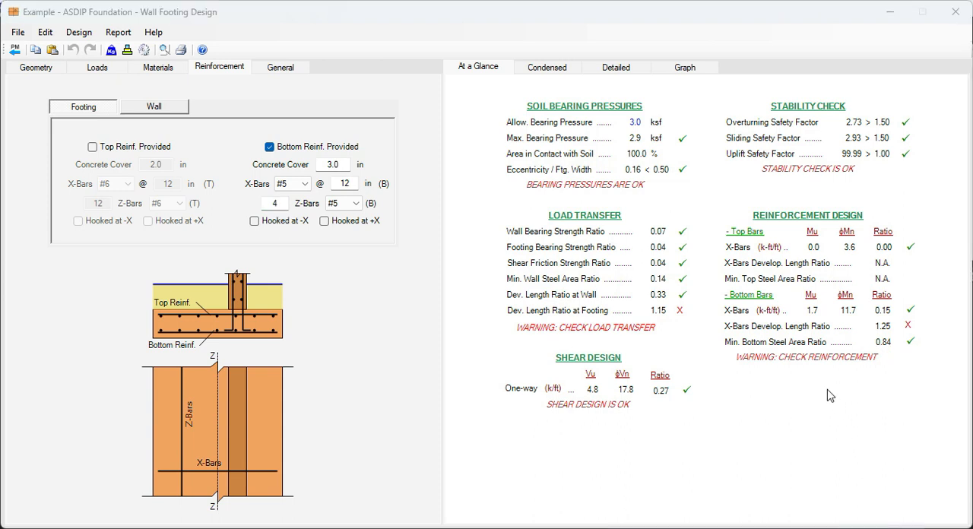
{"action": "mouse_move", "coordinate": [736, 338]}
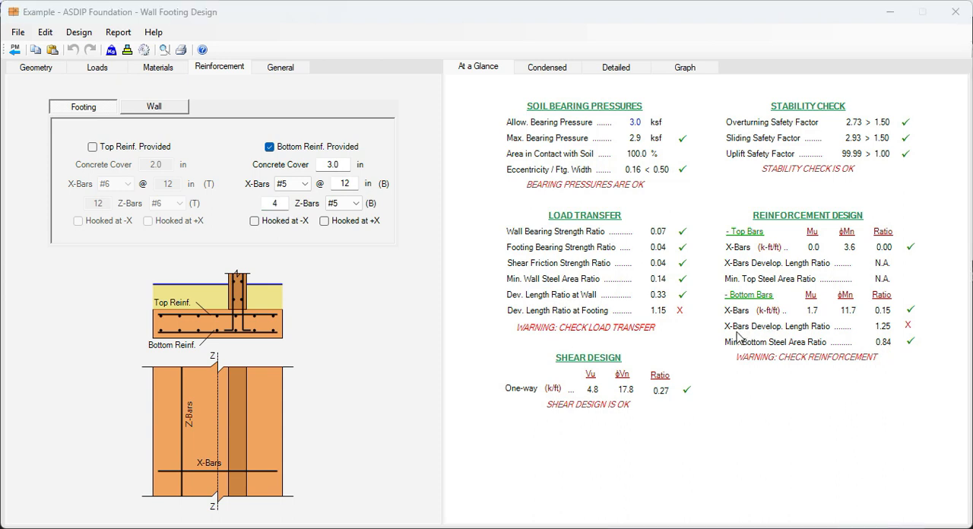
{"action": "mouse_move", "coordinate": [898, 337]}
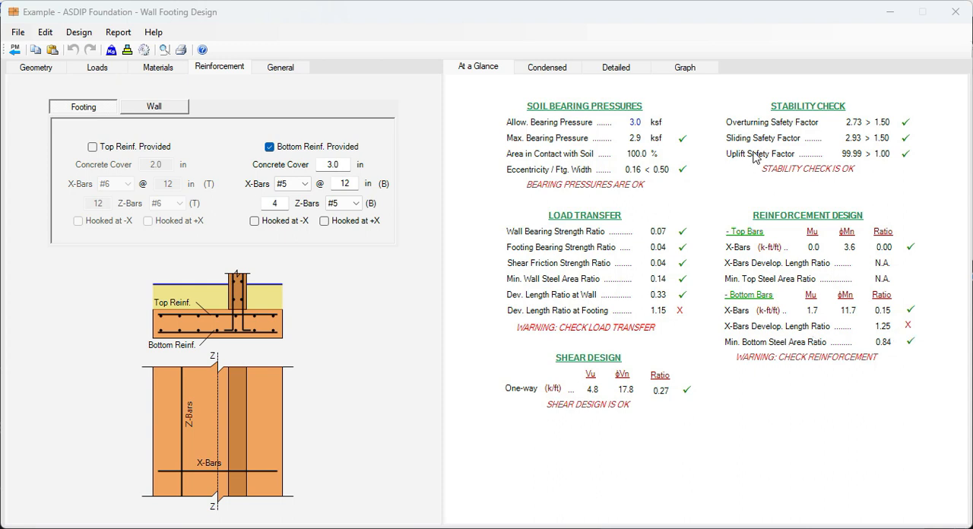
Step: Show the construction section and plan, and hook the bottom bars at the +X end
{"action": "left_click", "coordinate": [685, 67]}
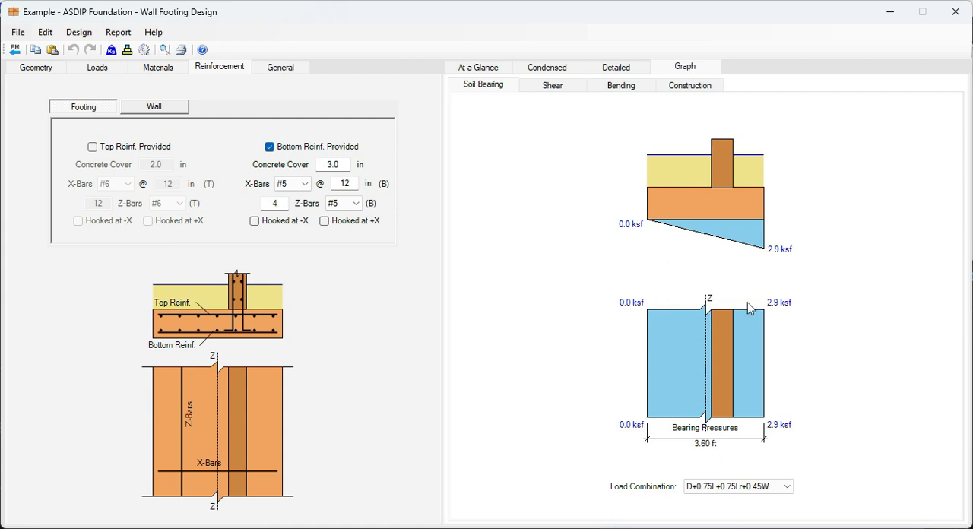
{"action": "left_click", "coordinate": [689, 86]}
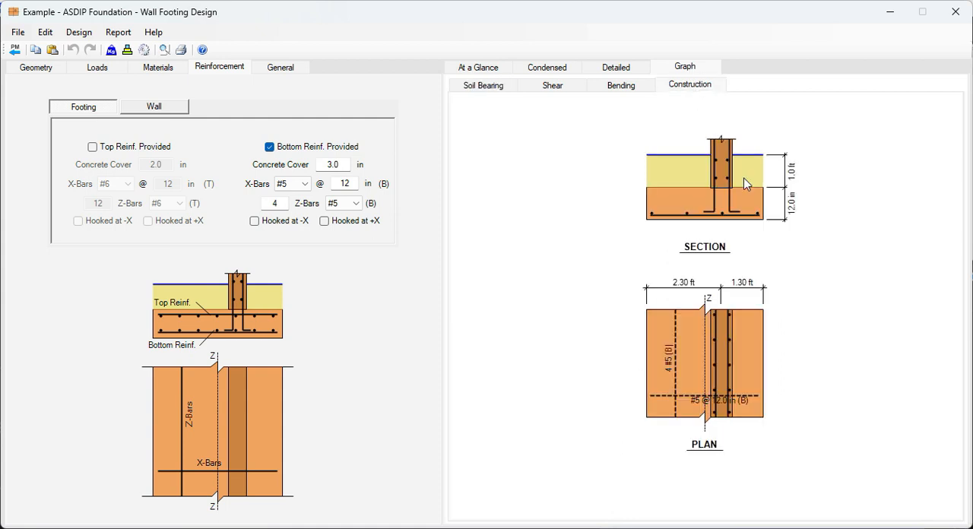
{"action": "mouse_move", "coordinate": [742, 222]}
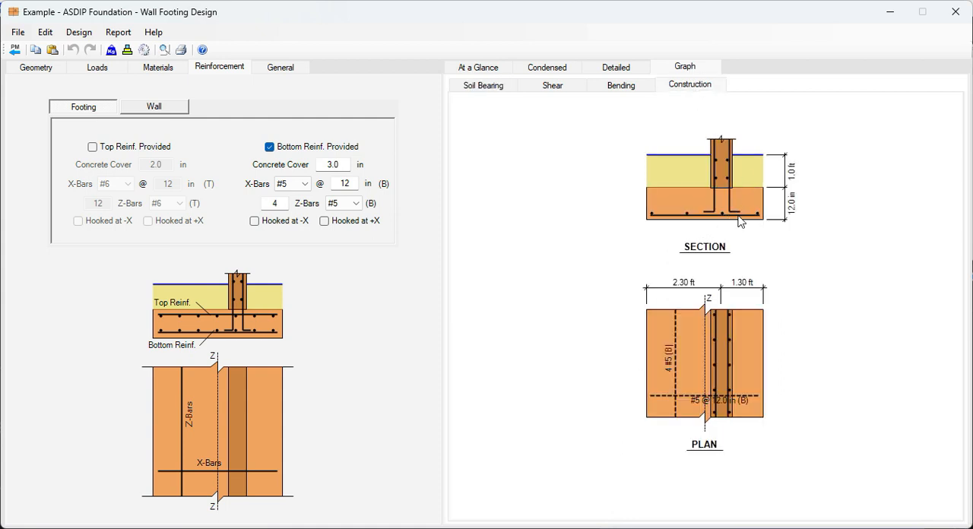
{"action": "mouse_move", "coordinate": [753, 190]}
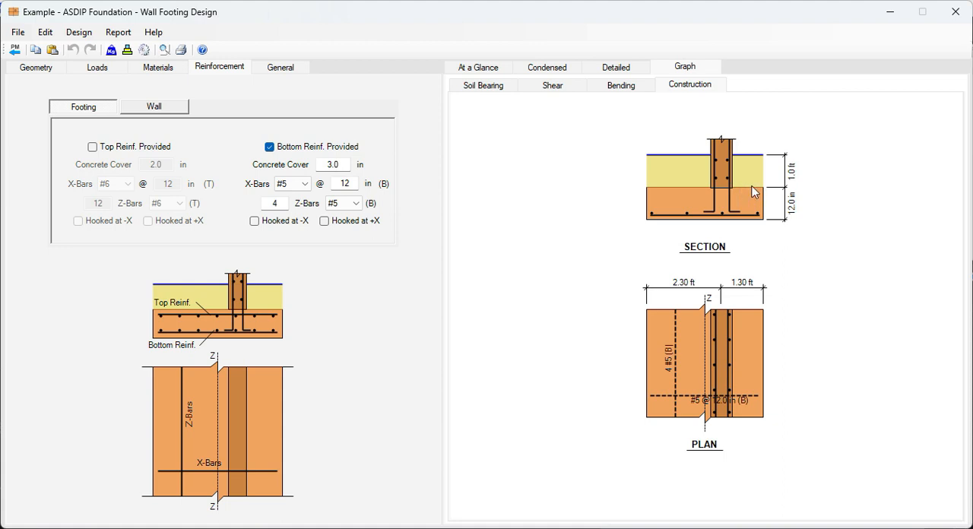
{"action": "mouse_move", "coordinate": [736, 216]}
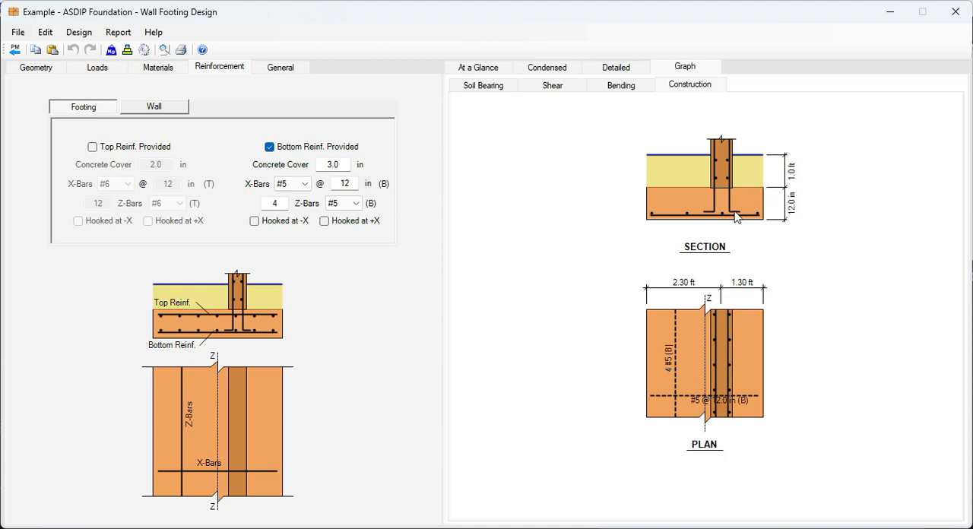
{"action": "mouse_move", "coordinate": [761, 220]}
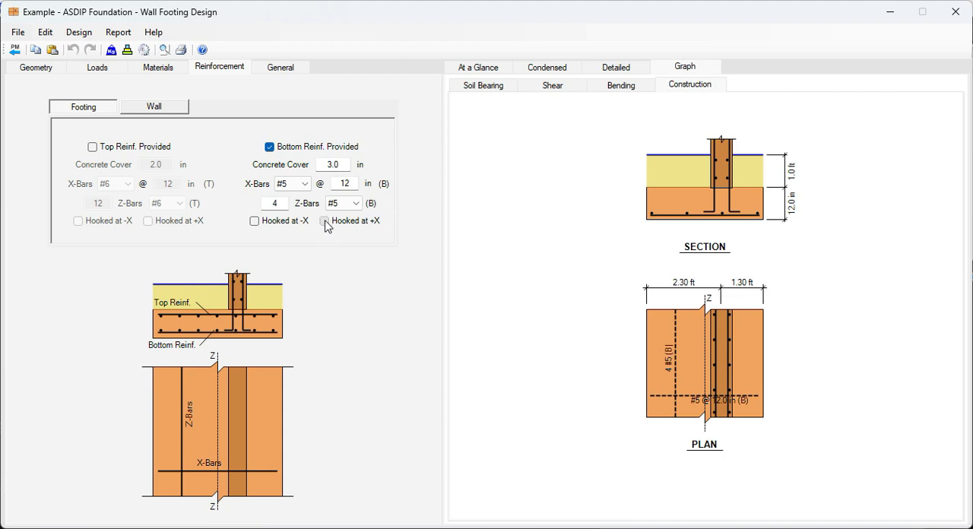
{"action": "left_click", "coordinate": [323, 220]}
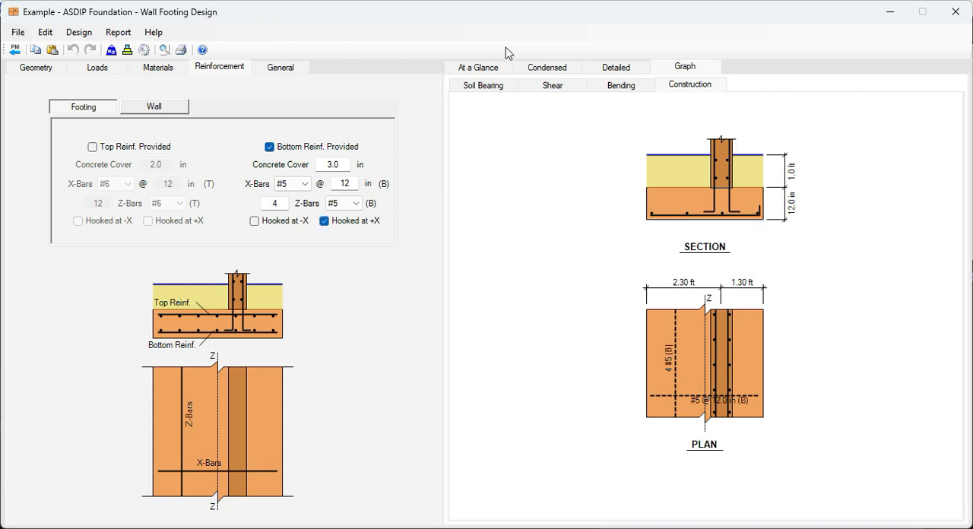
{"action": "left_click", "coordinate": [477, 67]}
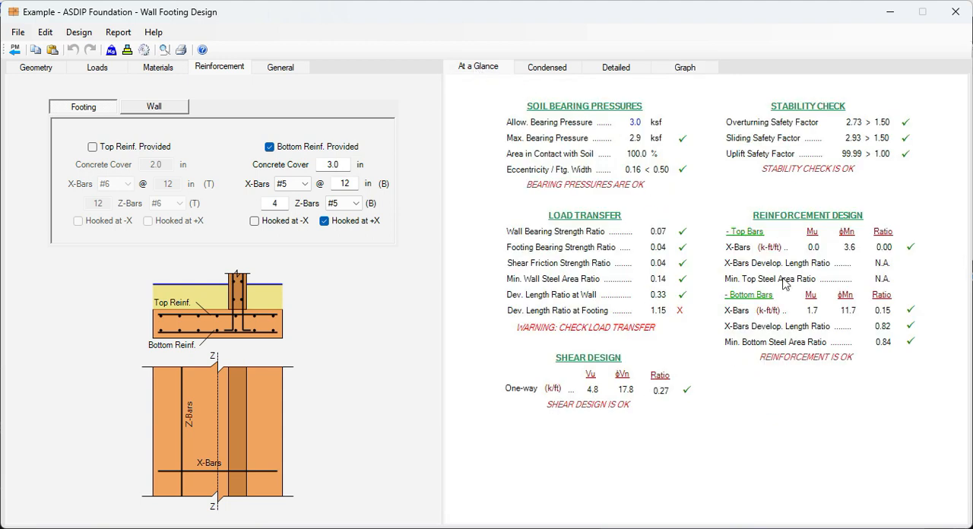
{"action": "mouse_move", "coordinate": [821, 358]}
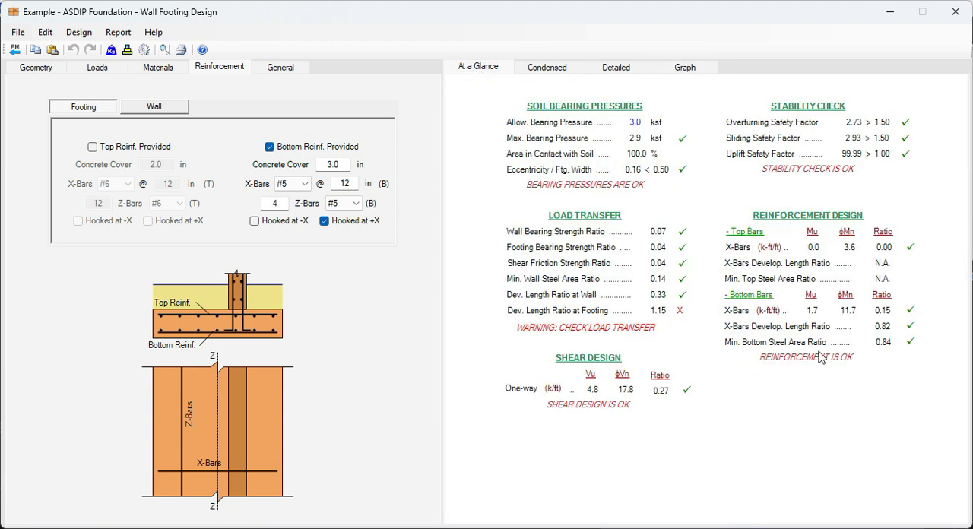
{"action": "mouse_move", "coordinate": [888, 338]}
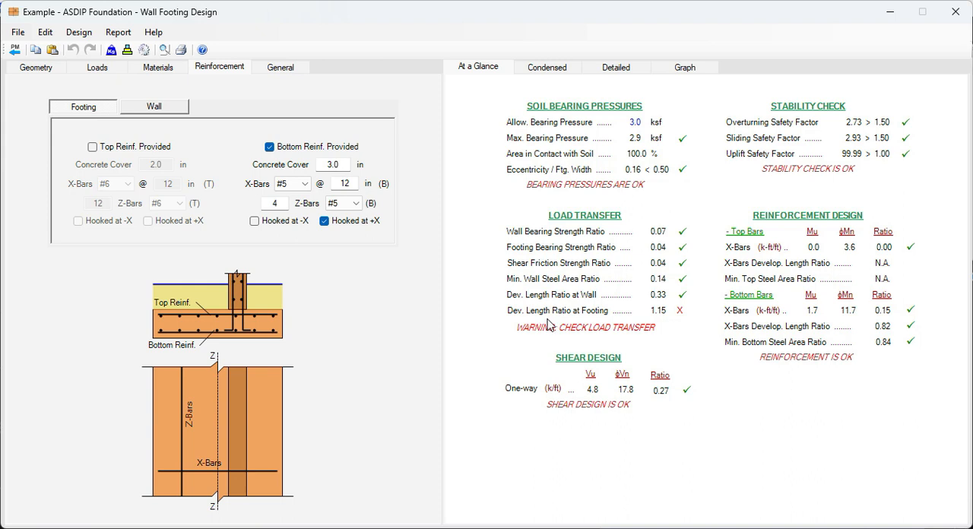
{"action": "mouse_move", "coordinate": [677, 321]}
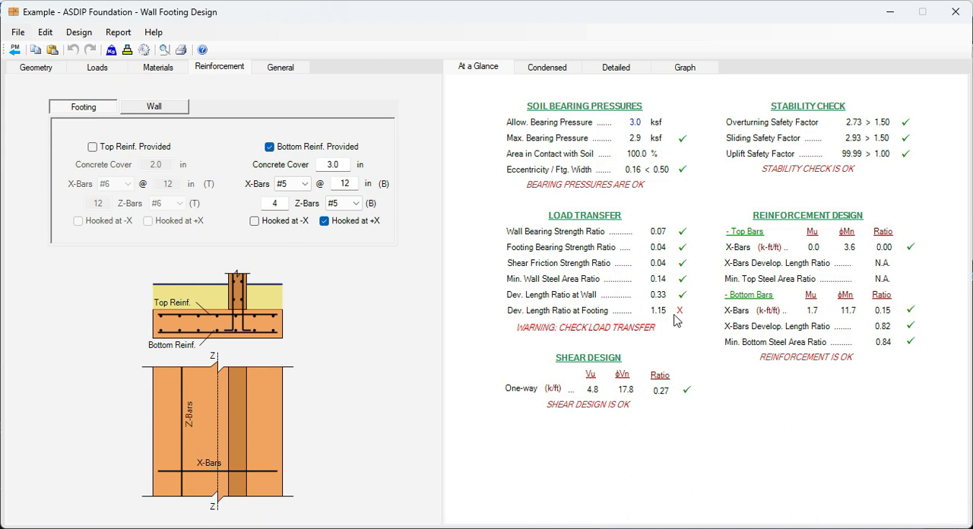
{"action": "left_click", "coordinate": [684, 67]}
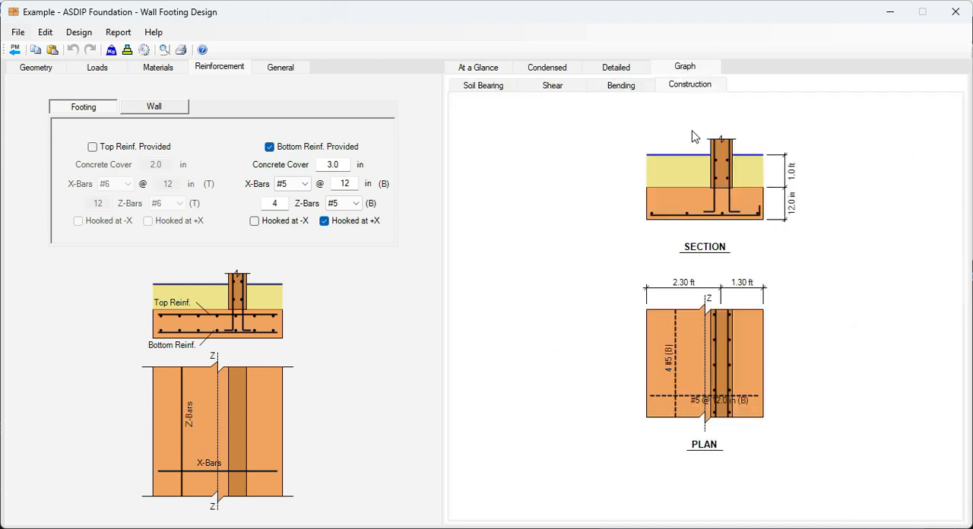
{"action": "mouse_move", "coordinate": [713, 181]}
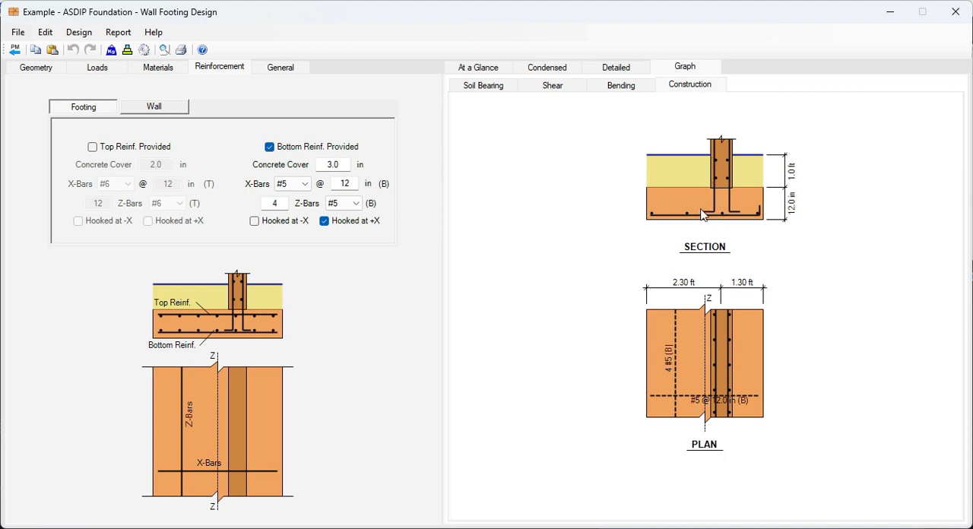
{"action": "mouse_move", "coordinate": [688, 200]}
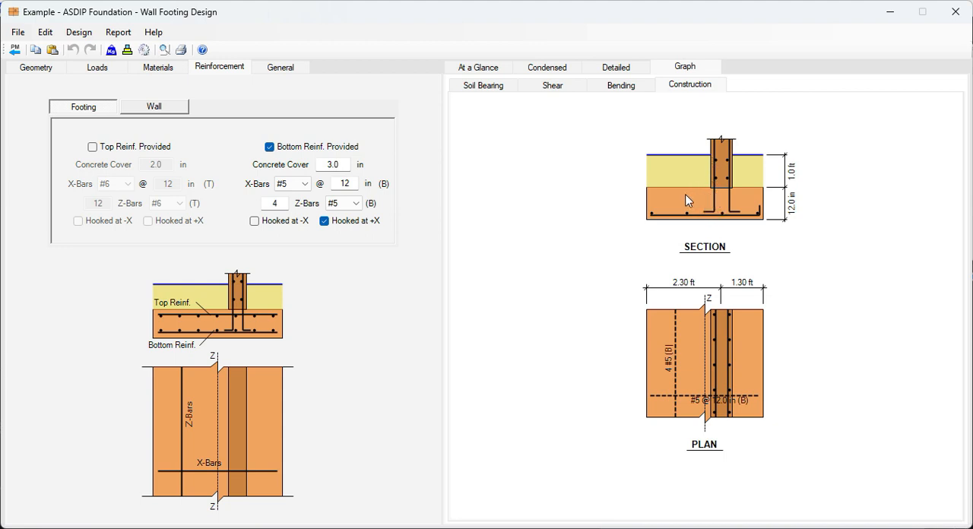
{"action": "mouse_move", "coordinate": [713, 189]}
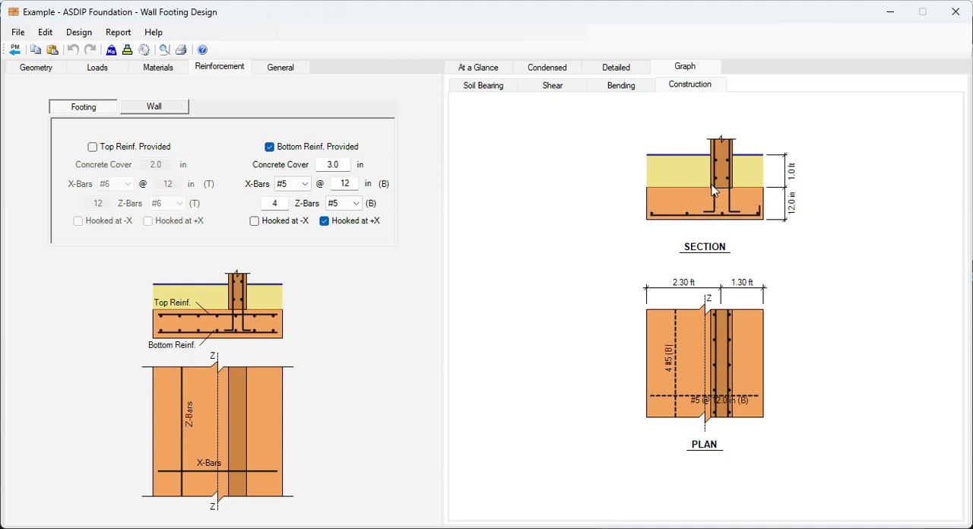
{"action": "mouse_move", "coordinate": [754, 222]}
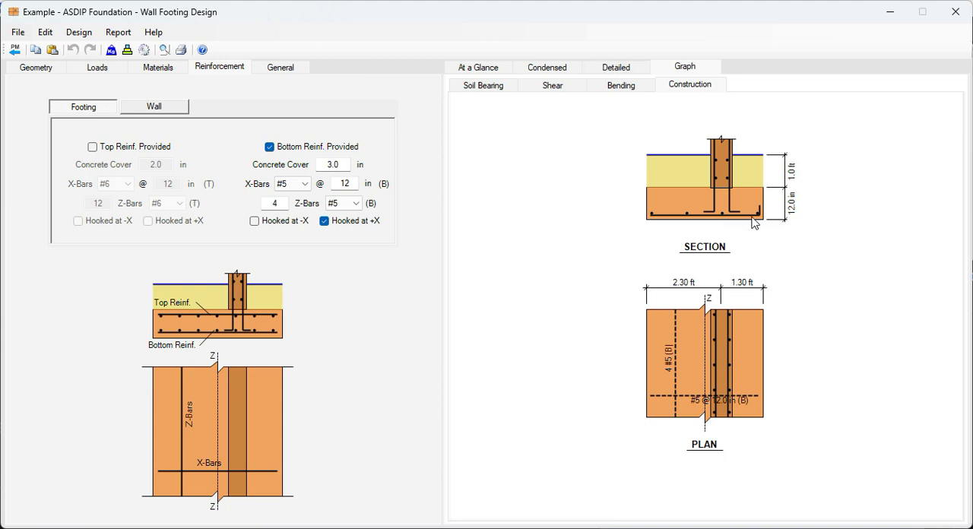
{"action": "mouse_move", "coordinate": [800, 204]}
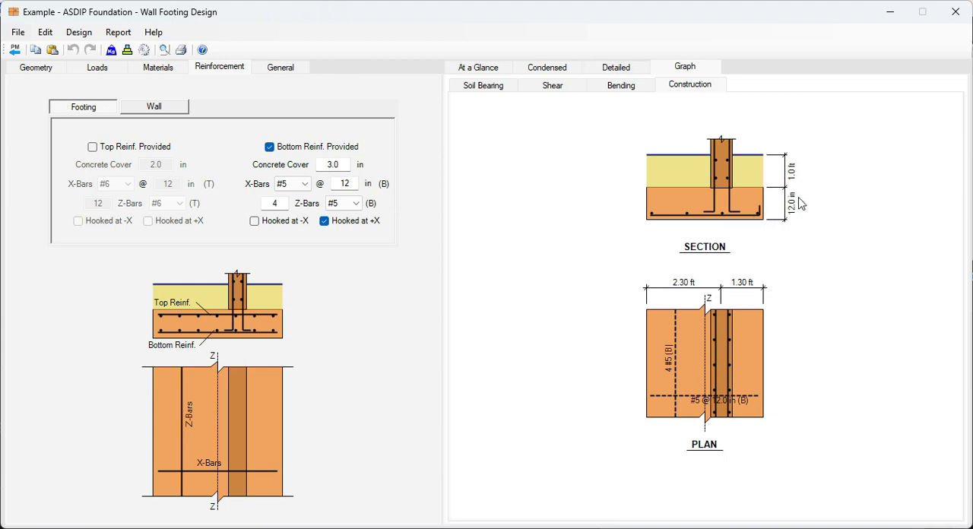
{"action": "mouse_move", "coordinate": [714, 191]}
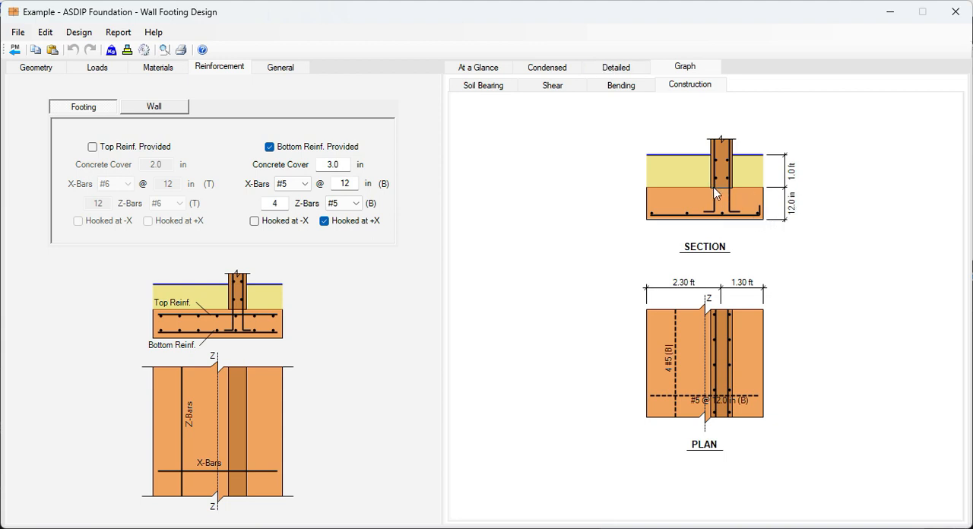
{"action": "mouse_move", "coordinate": [727, 199]}
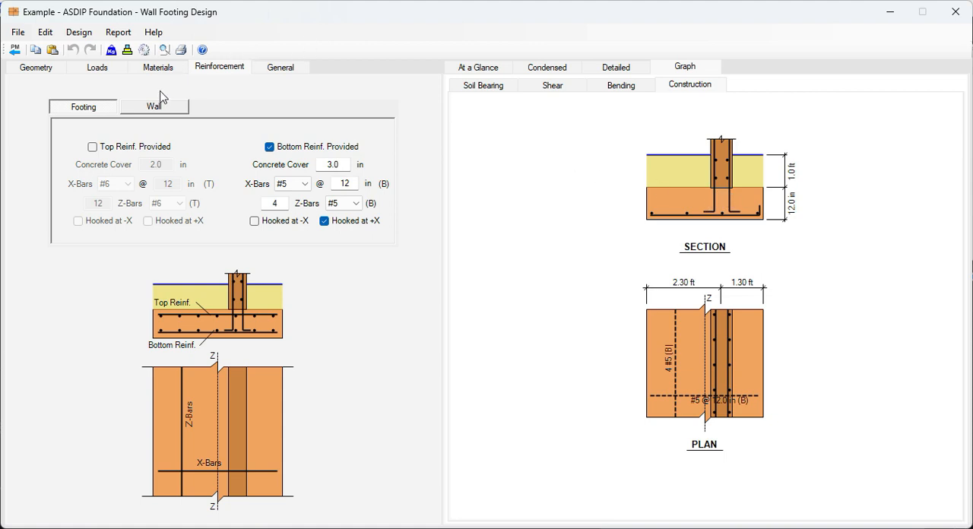
Step: Set the wall dowel bars to #5 and confirm all design checks now pass
{"action": "left_click", "coordinate": [155, 107]}
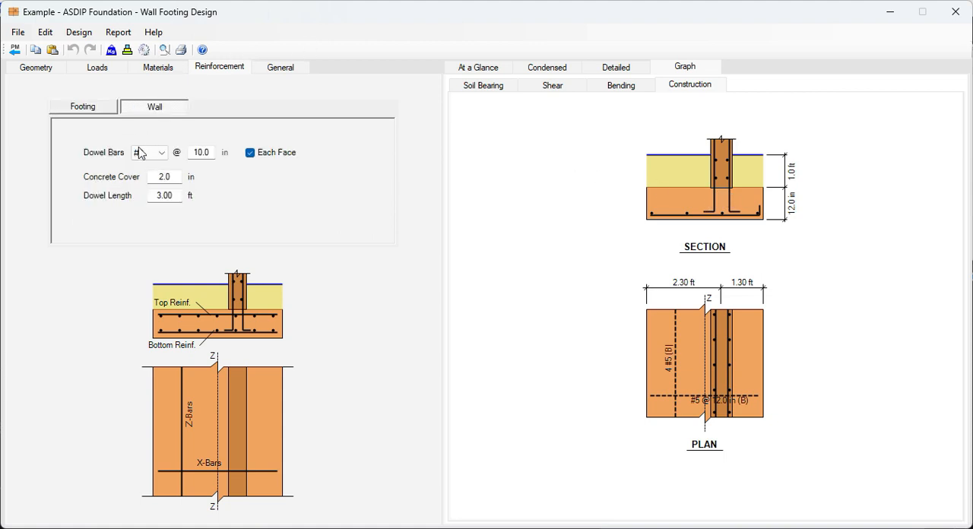
{"action": "left_click", "coordinate": [161, 152]}
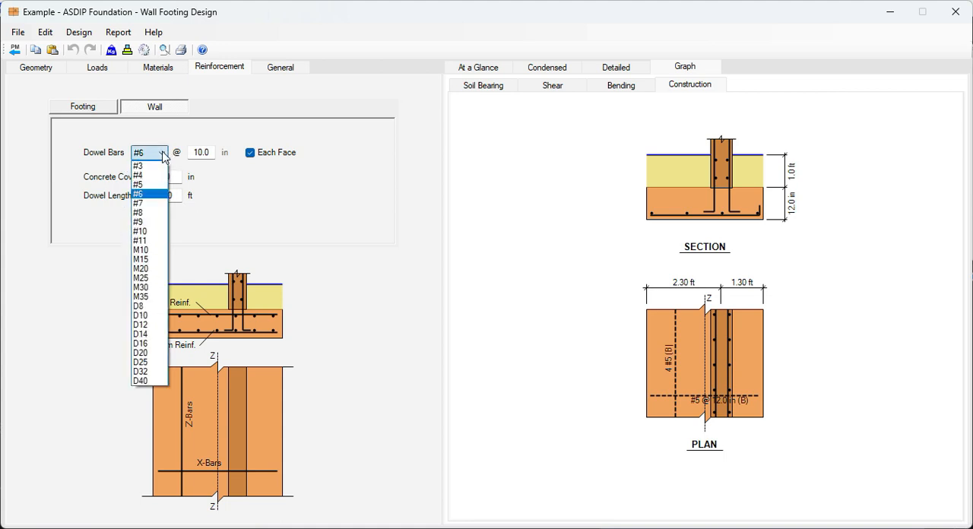
{"action": "left_click", "coordinate": [140, 184]}
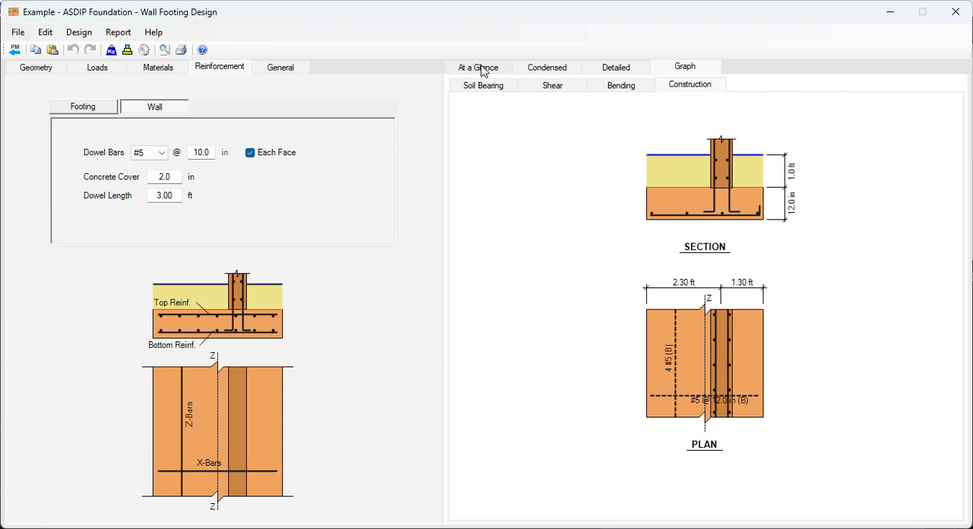
{"action": "left_click", "coordinate": [477, 67]}
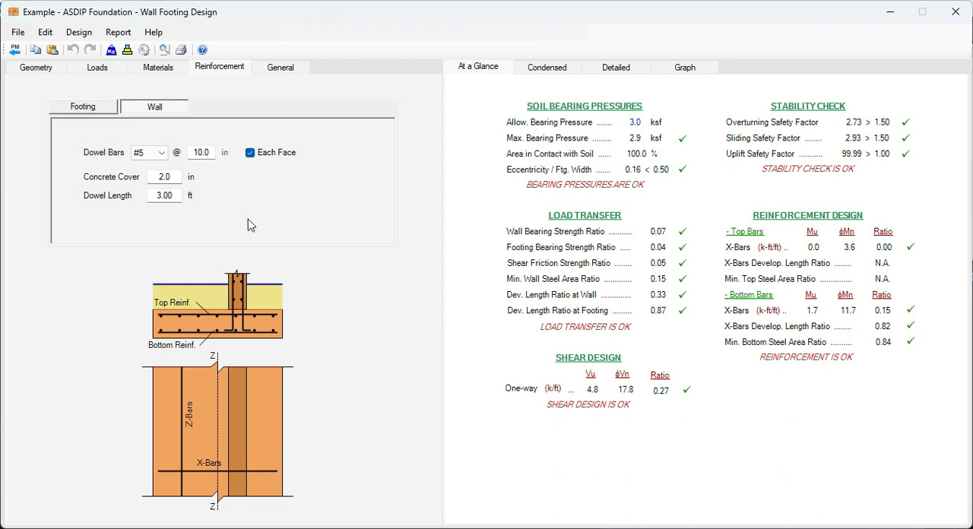
{"action": "mouse_move", "coordinate": [781, 359]}
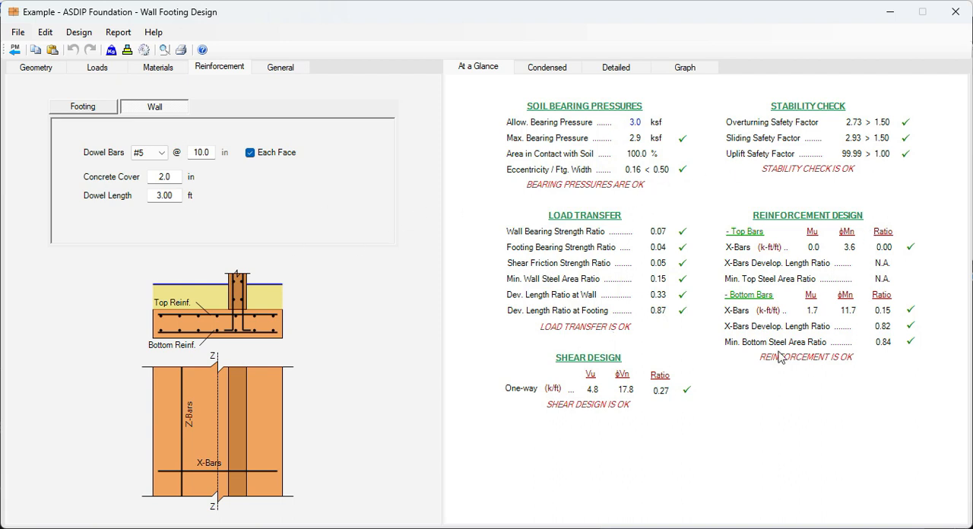
{"action": "mouse_move", "coordinate": [487, 84]}
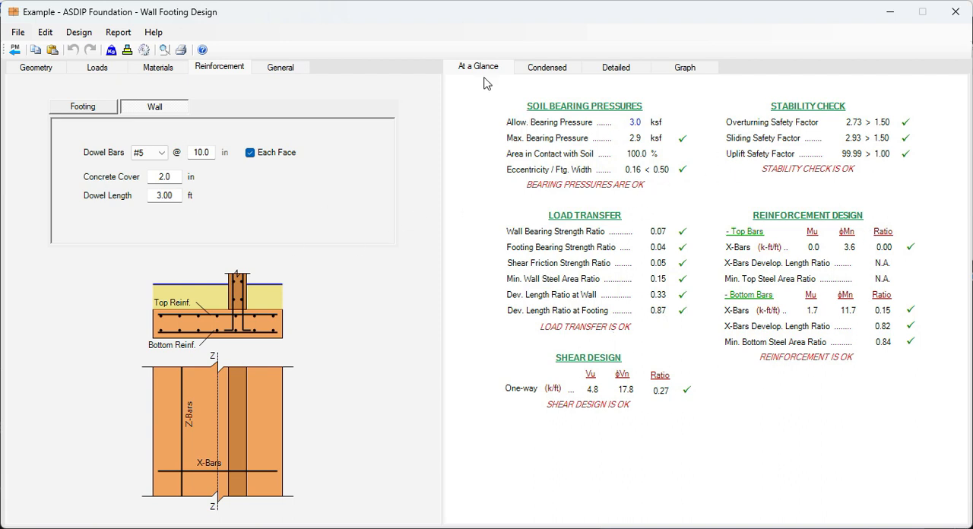
{"action": "left_click", "coordinate": [546, 67]}
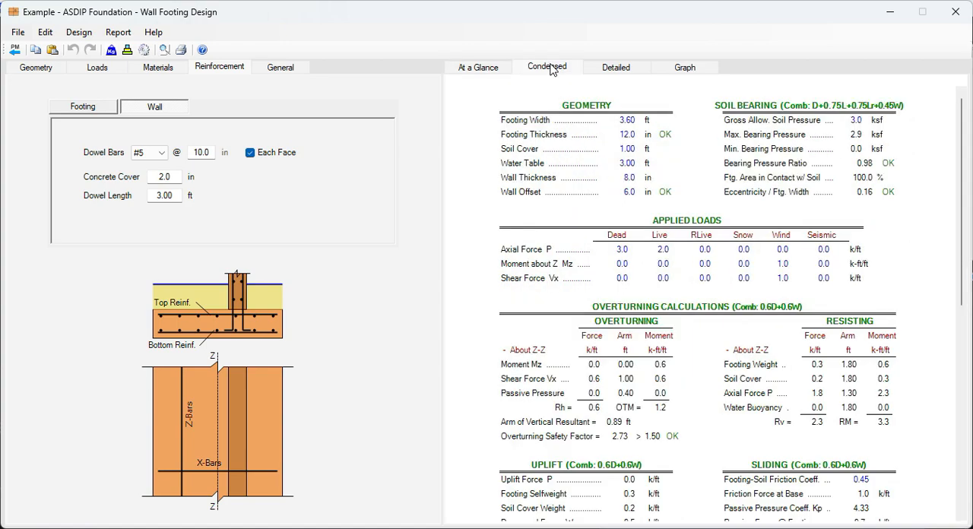
{"action": "scroll", "scroll_direction": "down", "scroll_amount": 3}
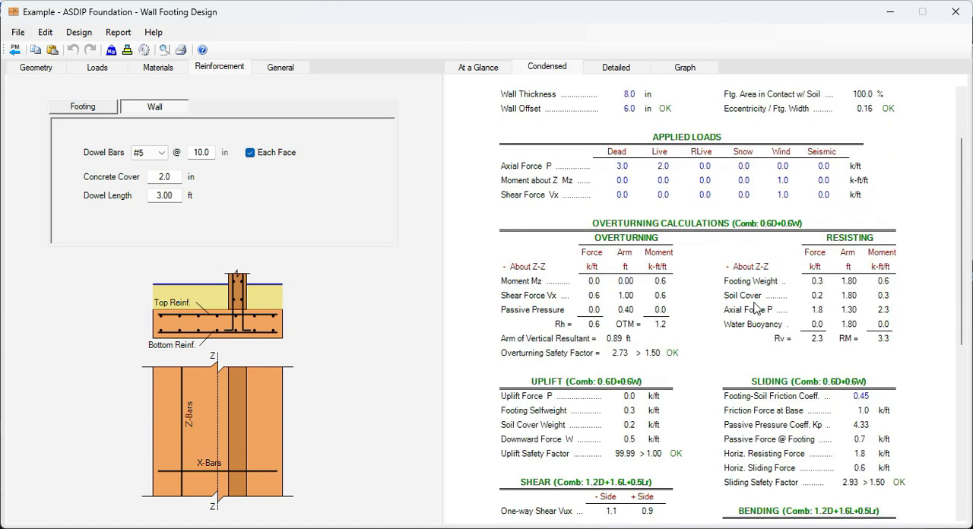
{"action": "scroll", "scroll_direction": "down", "scroll_amount": 3}
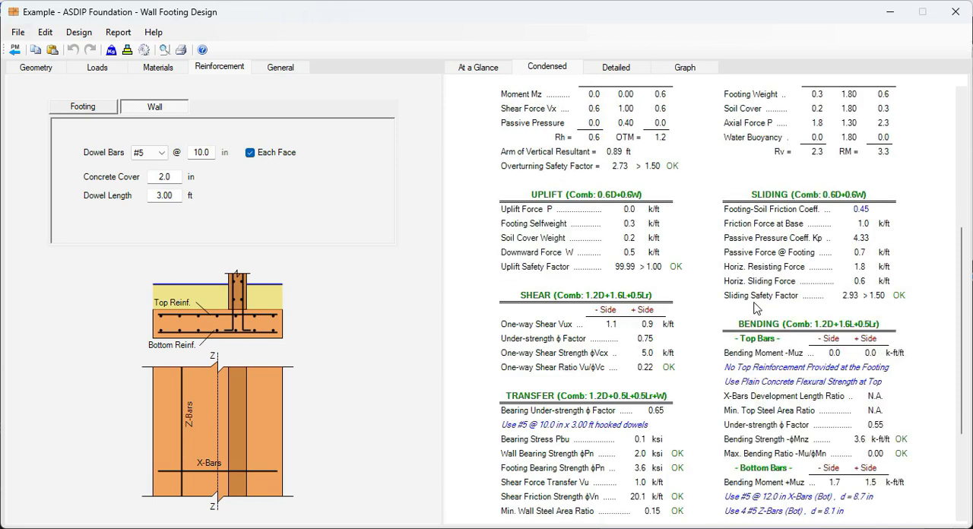
{"action": "scroll", "scroll_direction": "down", "scroll_amount": 3}
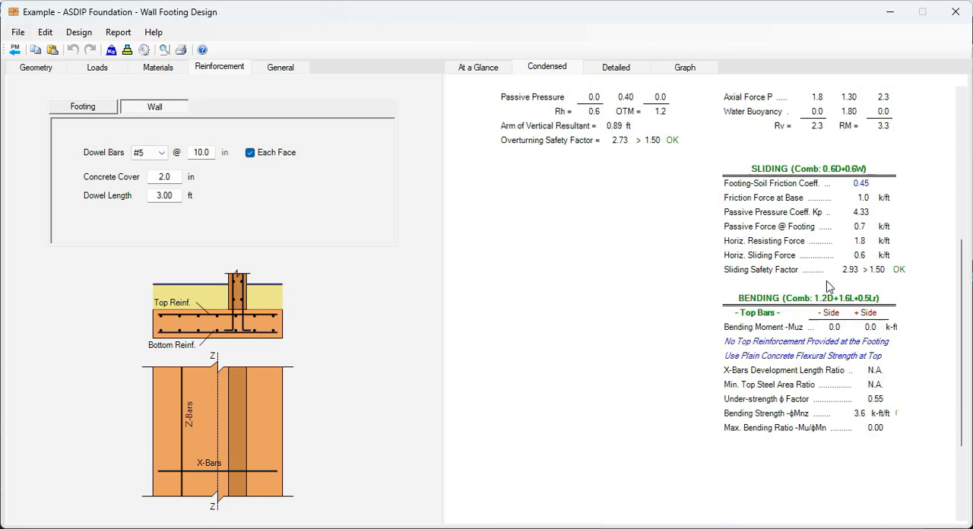
{"action": "scroll", "scroll_direction": "down", "scroll_amount": 3}
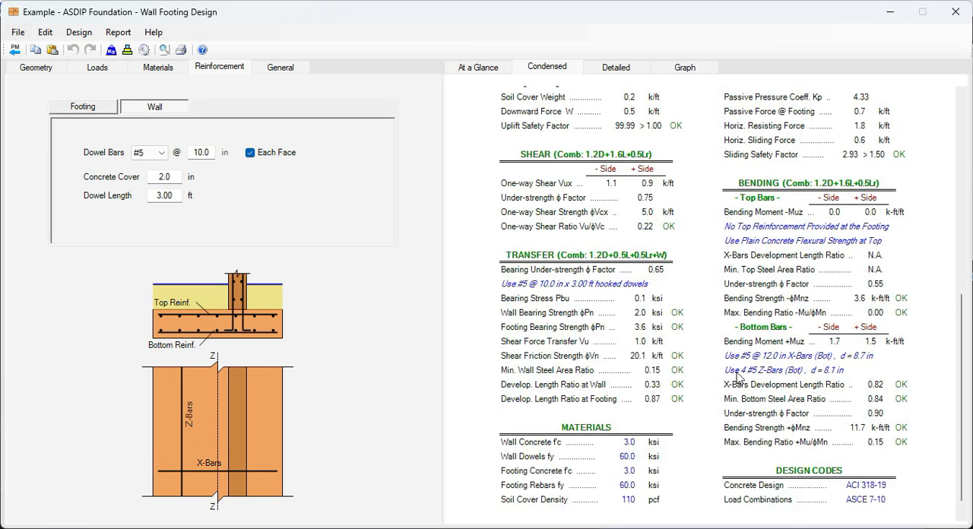
{"action": "mouse_move", "coordinate": [596, 297]}
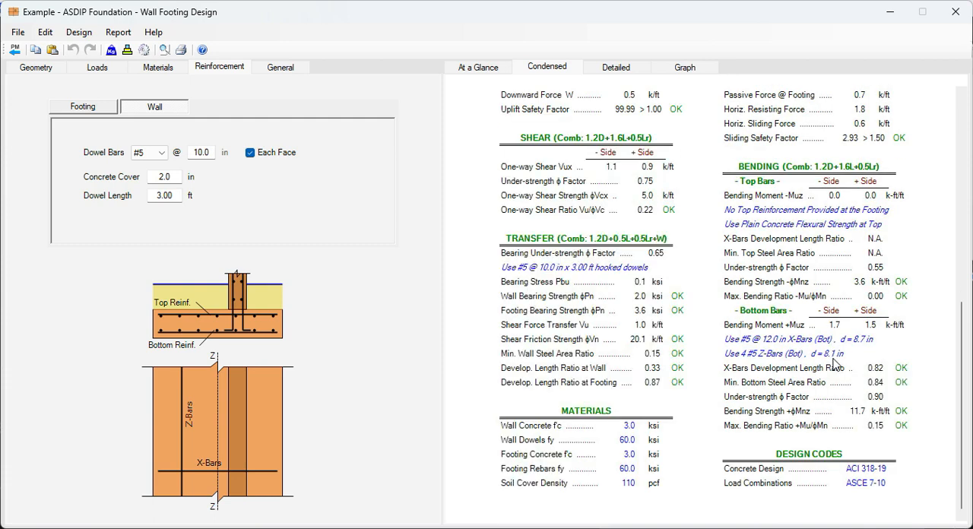
{"action": "mouse_move", "coordinate": [742, 310]}
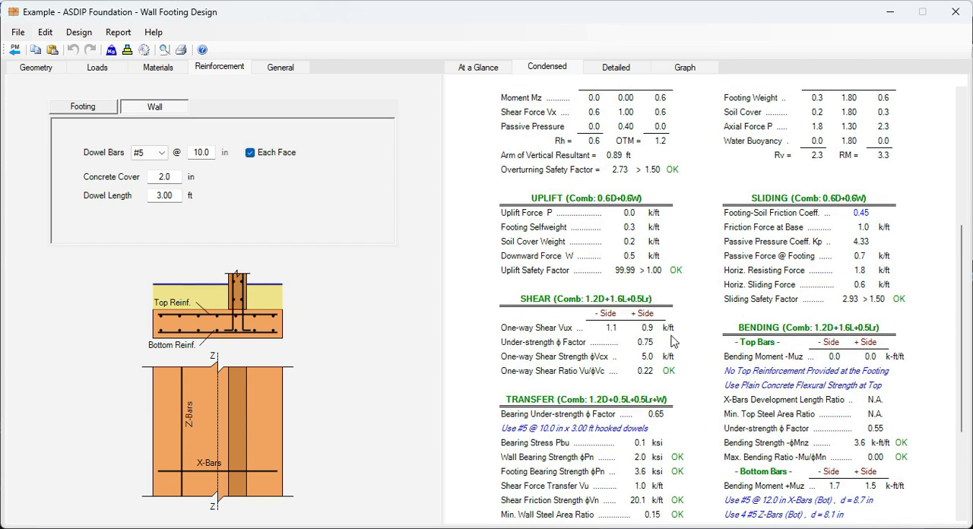
{"action": "mouse_move", "coordinate": [767, 349]}
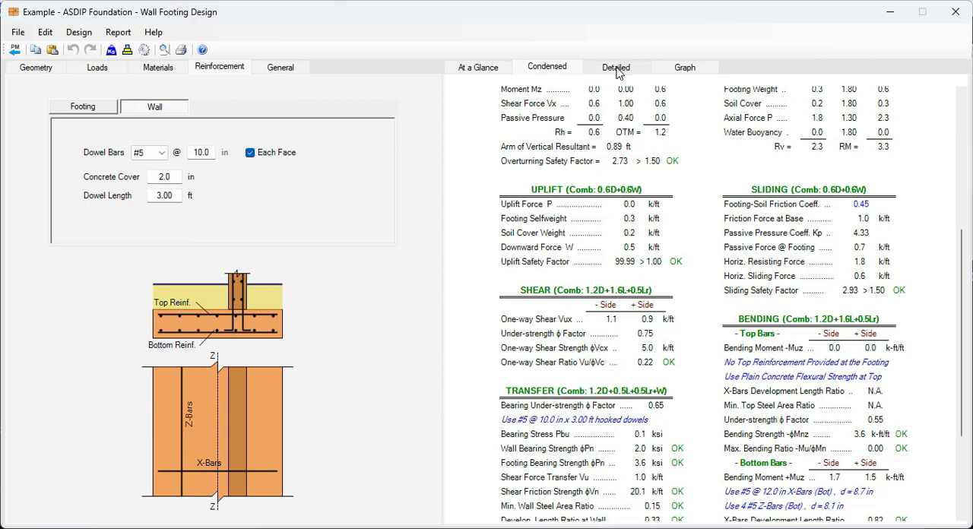
Step: Scroll through the detailed calculation report down to the load transfer checks
{"action": "left_click", "coordinate": [616, 67]}
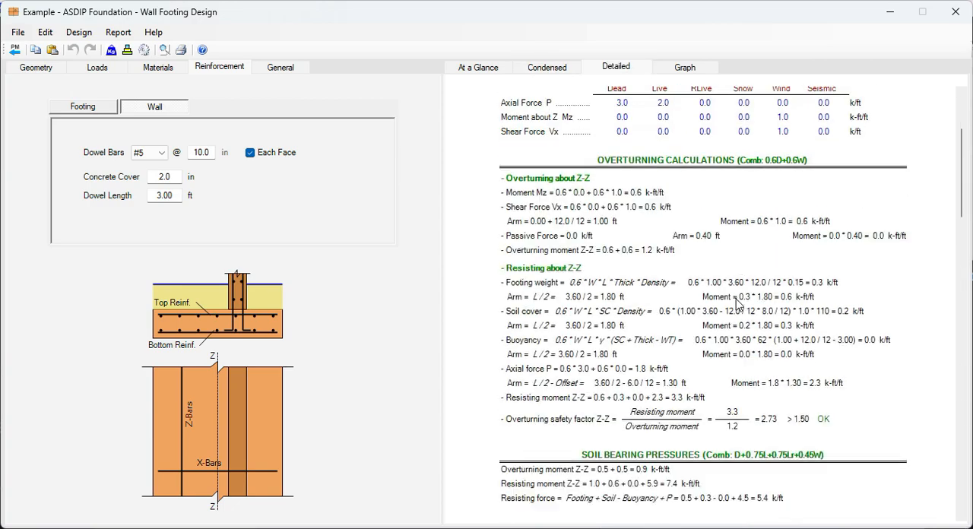
{"action": "scroll", "scroll_direction": "down", "scroll_amount": 3}
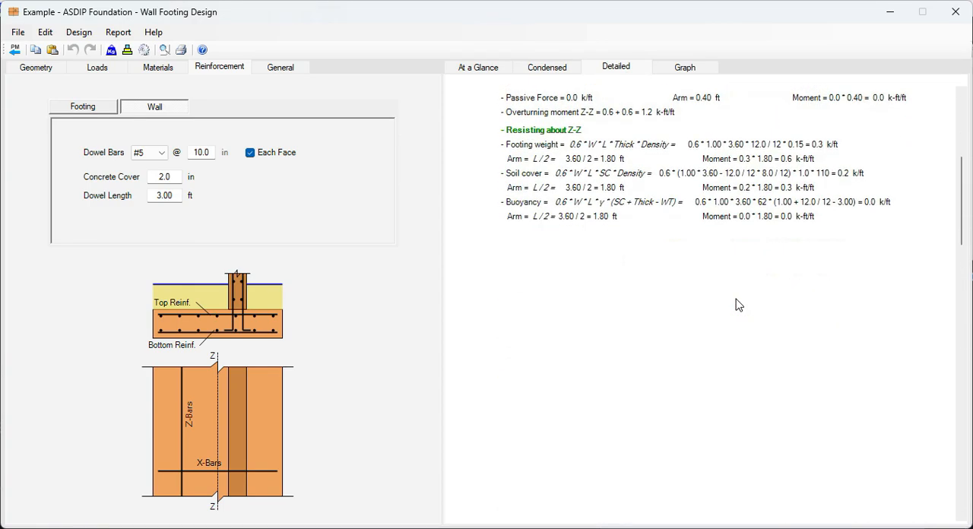
{"action": "scroll", "scroll_direction": "down", "scroll_amount": 3}
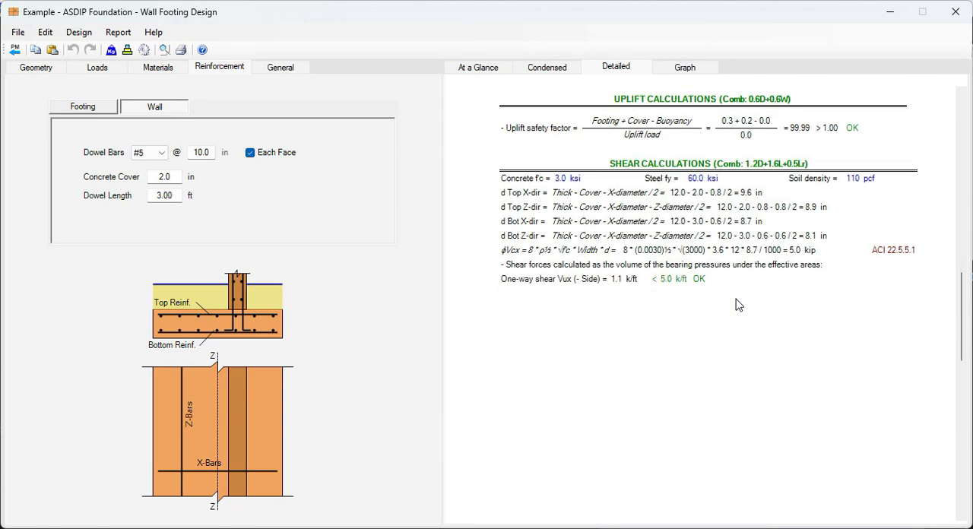
{"action": "scroll", "scroll_direction": "down", "scroll_amount": 3}
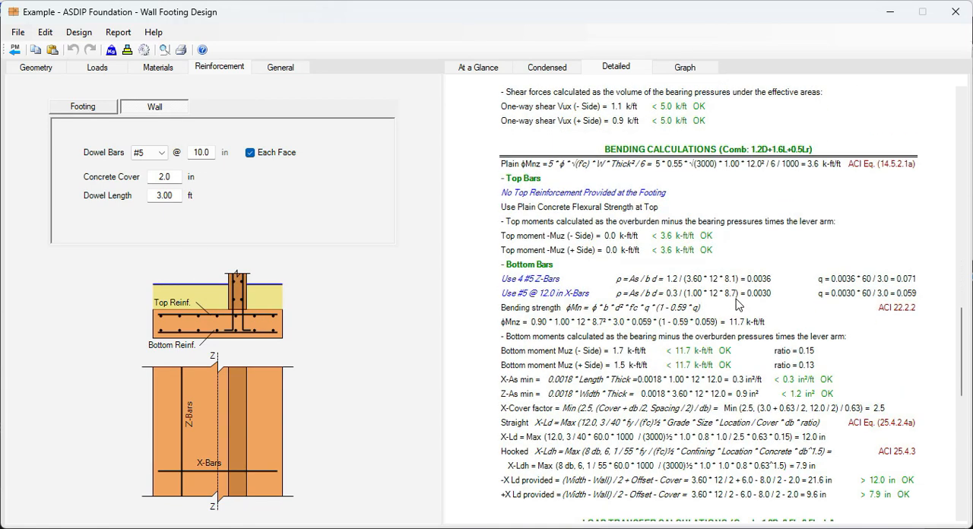
{"action": "mouse_move", "coordinate": [813, 361]}
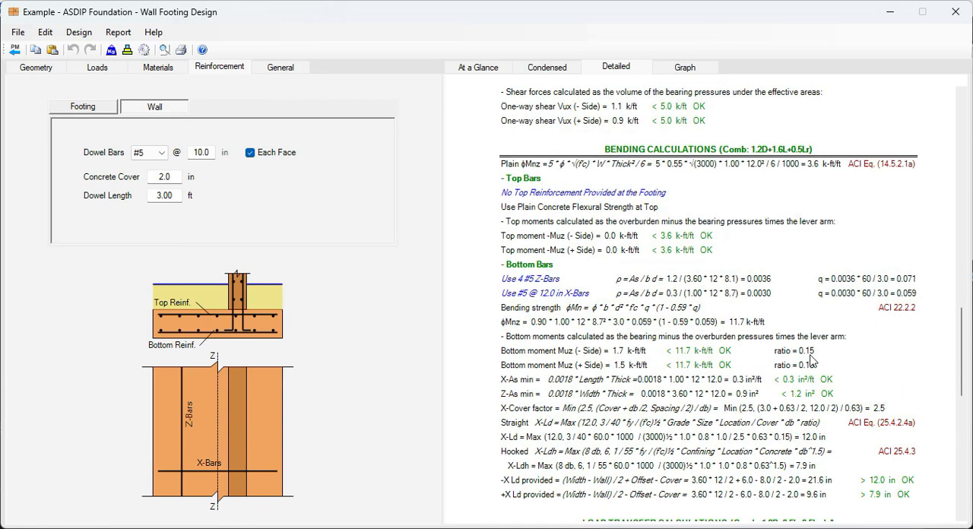
{"action": "scroll", "scroll_direction": "down", "scroll_amount": 3}
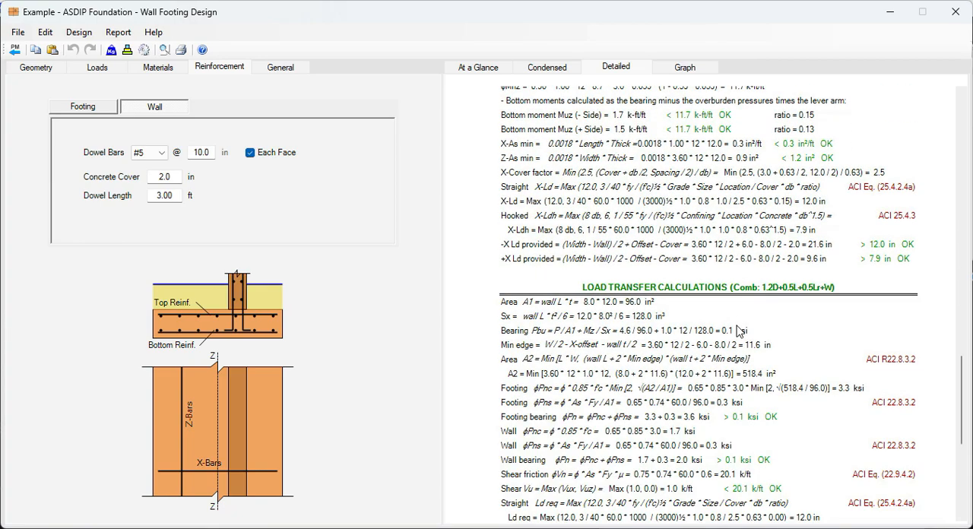
{"action": "scroll", "scroll_direction": "down", "scroll_amount": 3}
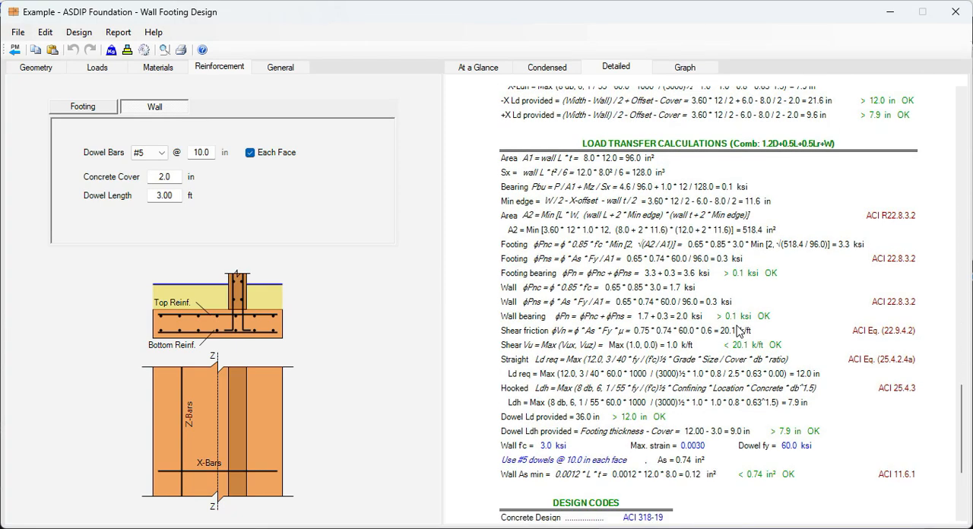
{"action": "scroll", "scroll_direction": "down", "scroll_amount": 3}
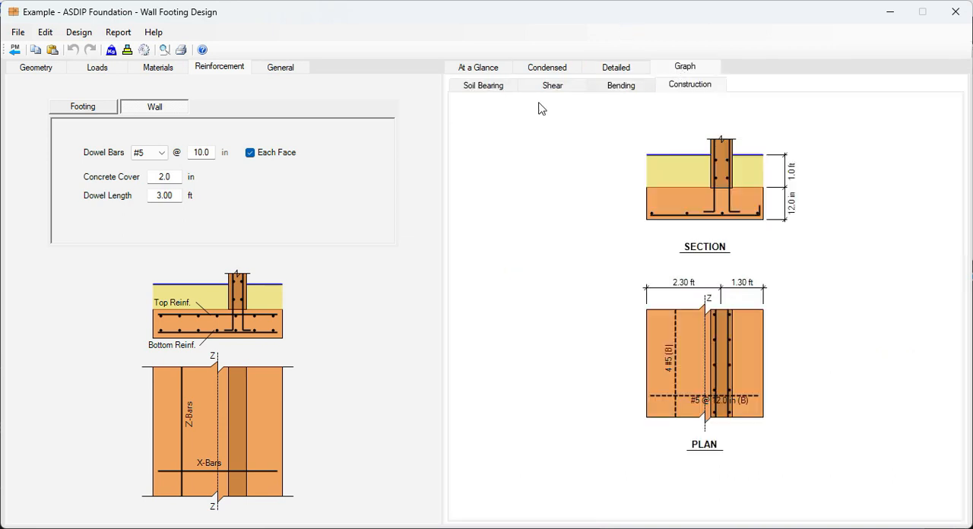
{"action": "left_click", "coordinate": [484, 85]}
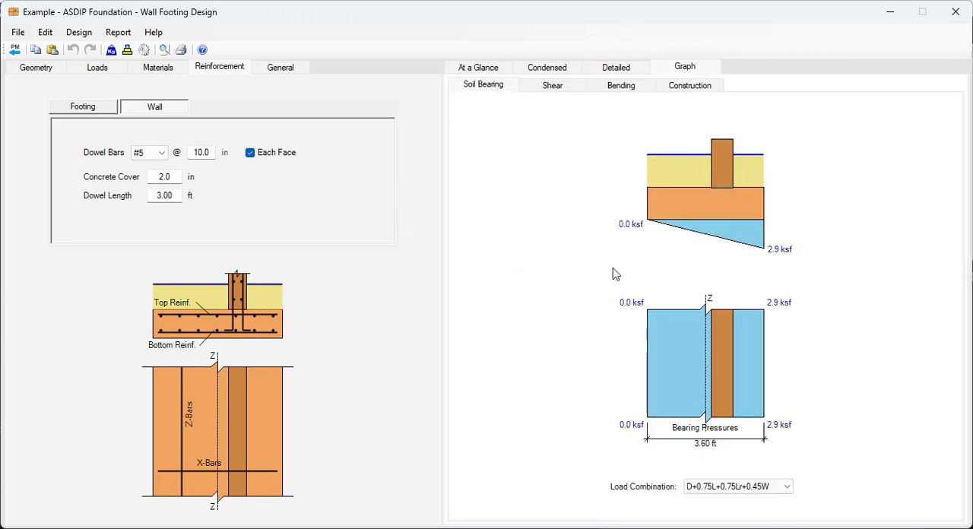
{"action": "mouse_move", "coordinate": [711, 375]}
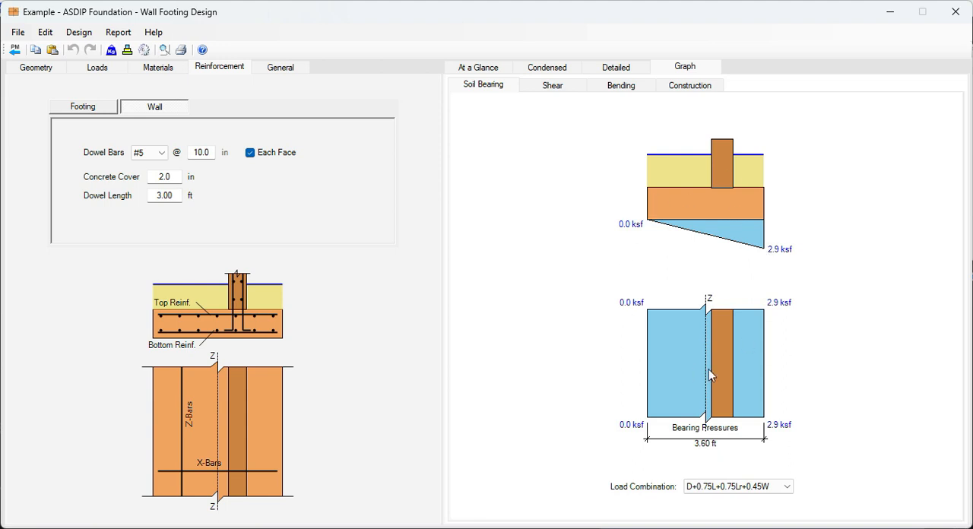
{"action": "mouse_move", "coordinate": [774, 289]}
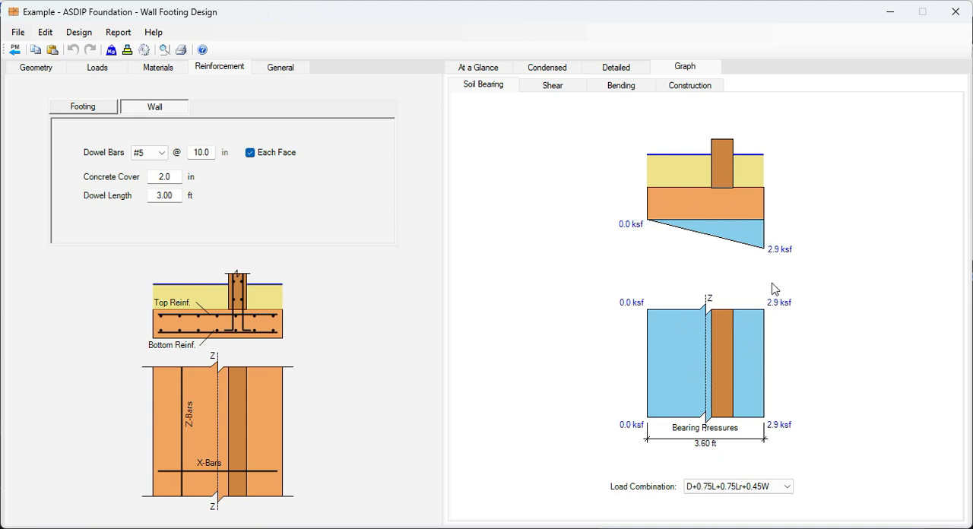
{"action": "left_click", "coordinate": [552, 85]}
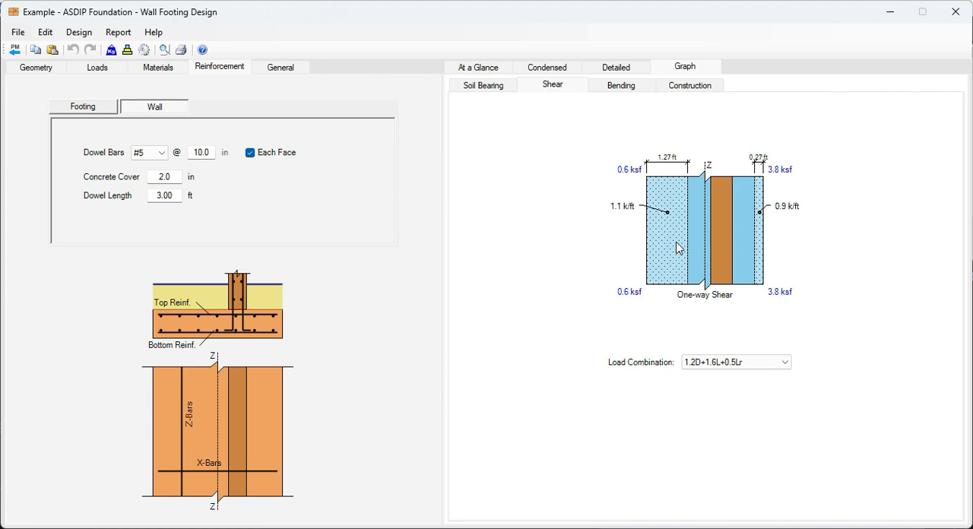
{"action": "mouse_move", "coordinate": [549, 100]}
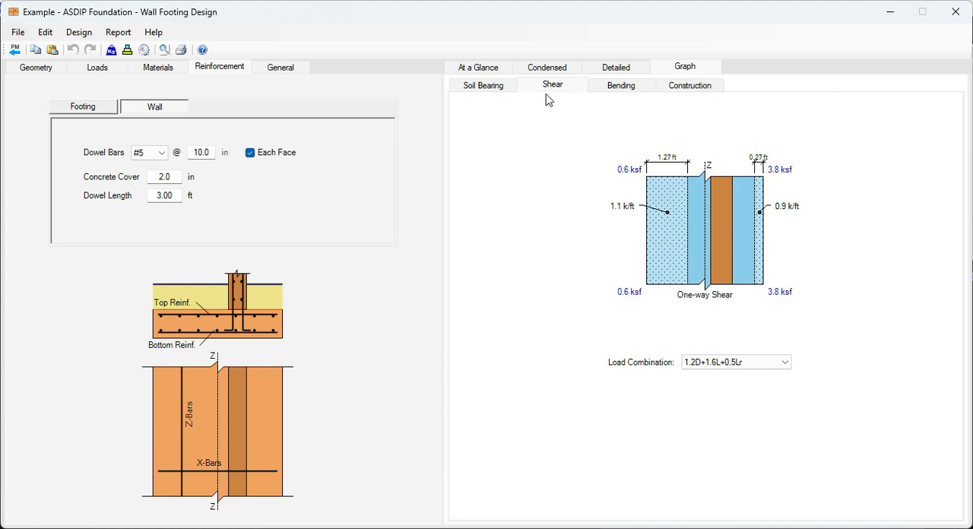
{"action": "left_click", "coordinate": [620, 85]}
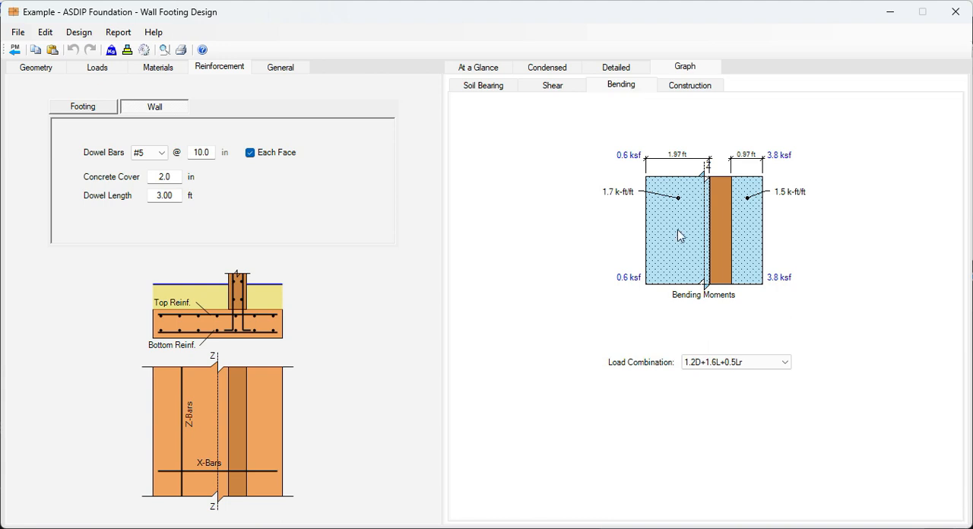
{"action": "mouse_move", "coordinate": [673, 197]}
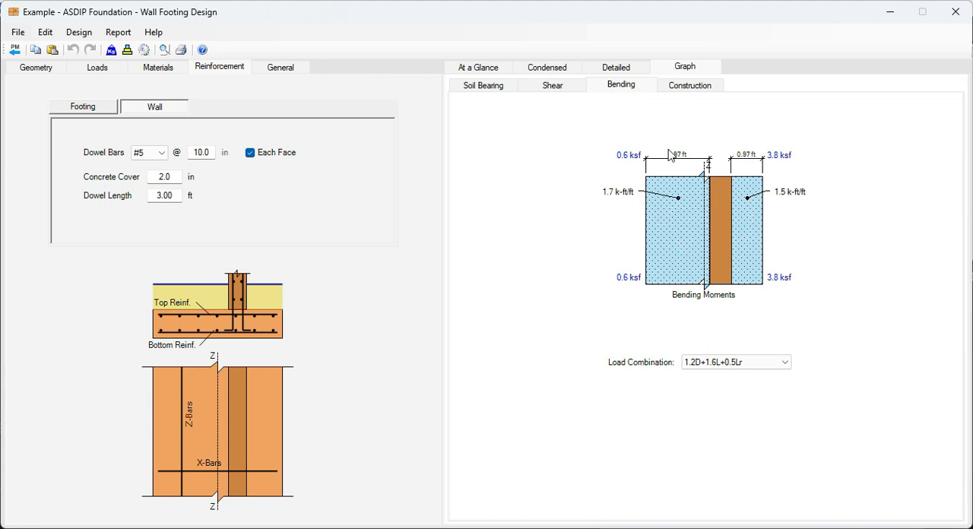
{"action": "left_click", "coordinate": [689, 85]}
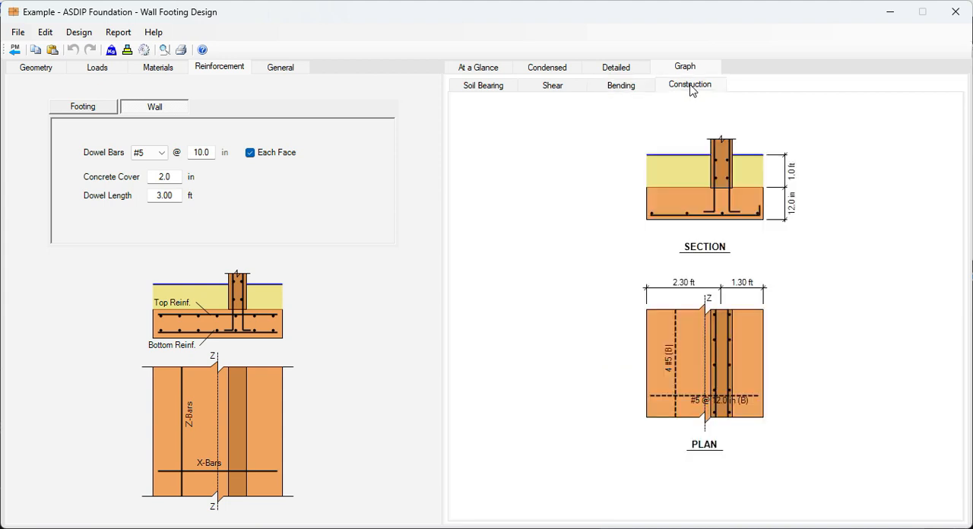
{"action": "mouse_move", "coordinate": [715, 261]}
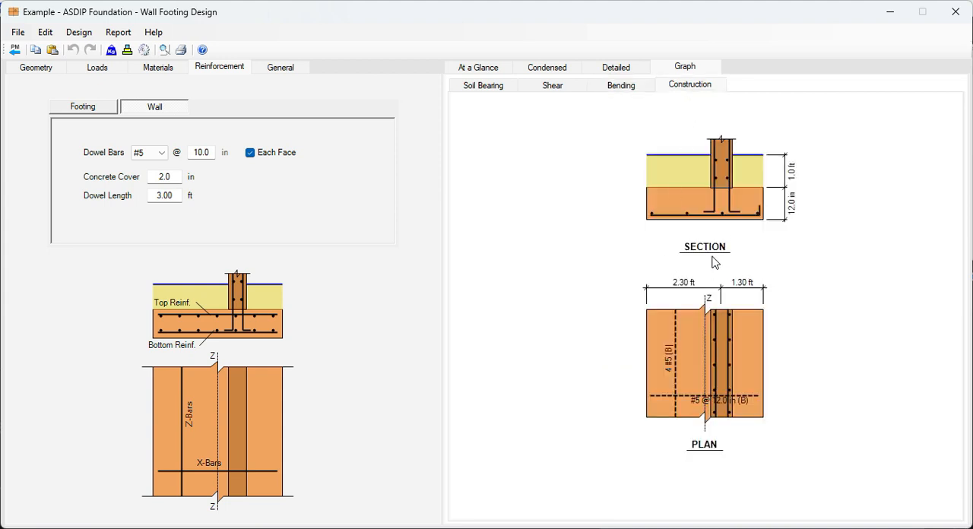
{"action": "mouse_move", "coordinate": [696, 409]}
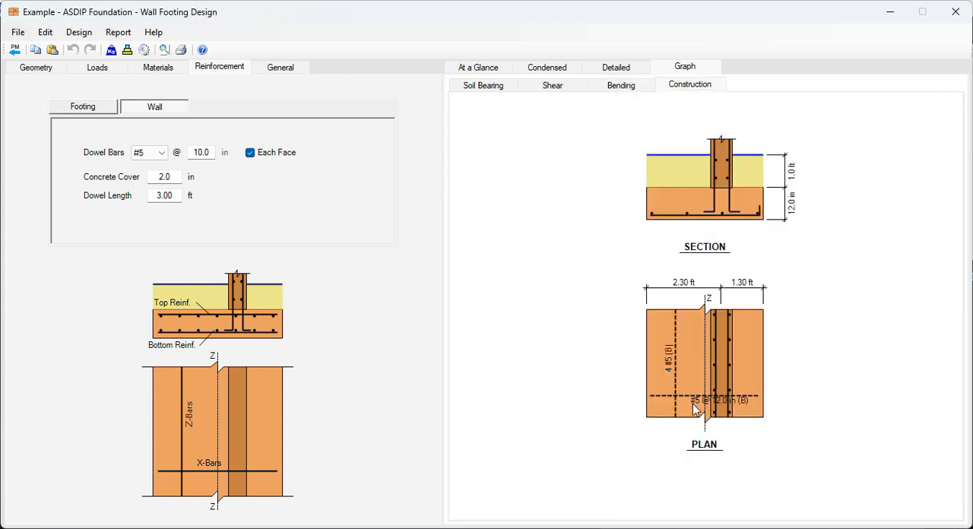
{"action": "mouse_move", "coordinate": [468, 255]}
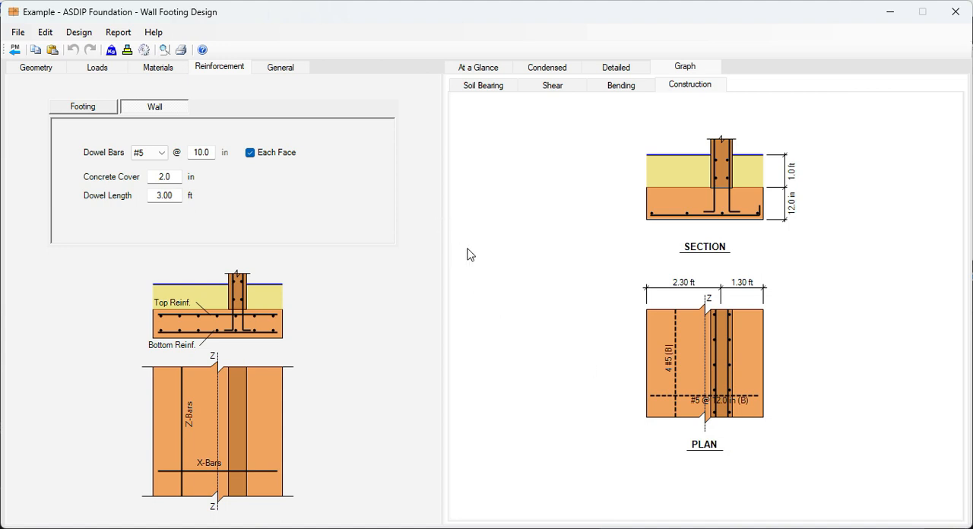
{"action": "mouse_move", "coordinate": [487, 274]}
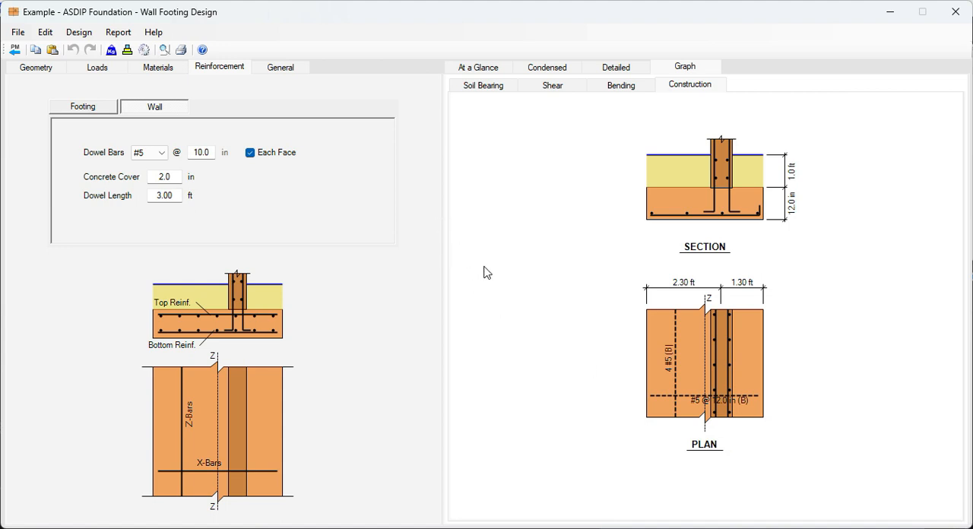